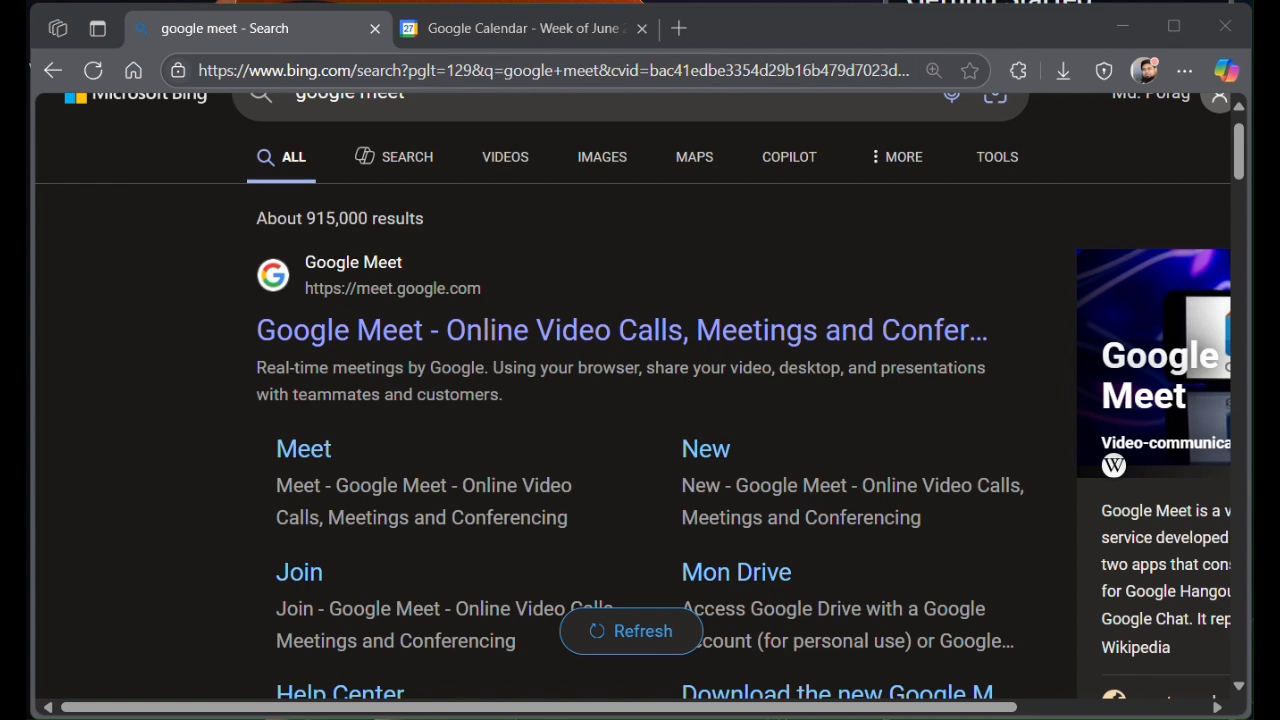
Switch from the Bing results to the Google Calendar week of June 22–28, 2025.
left_click(520, 28)
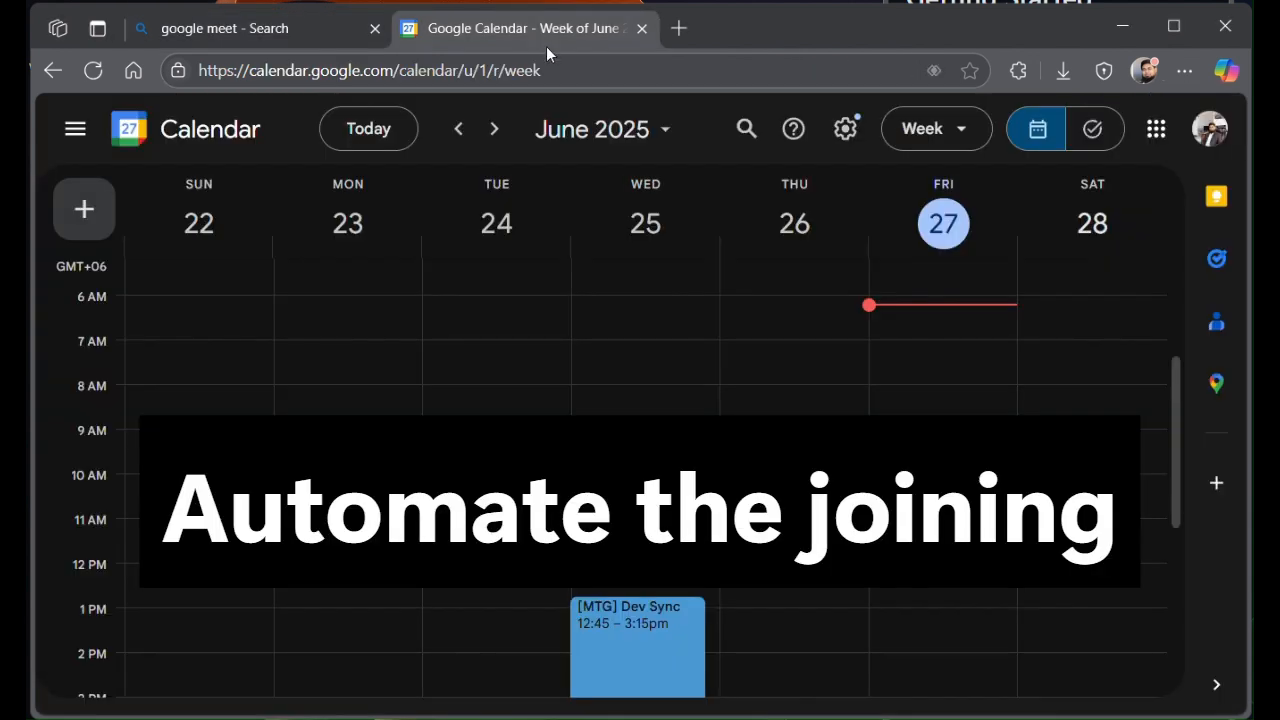
Draft a Friday June 27 morning event titled '[MTG] Dev sync' and add a suggested guest.
left_click(936, 310)
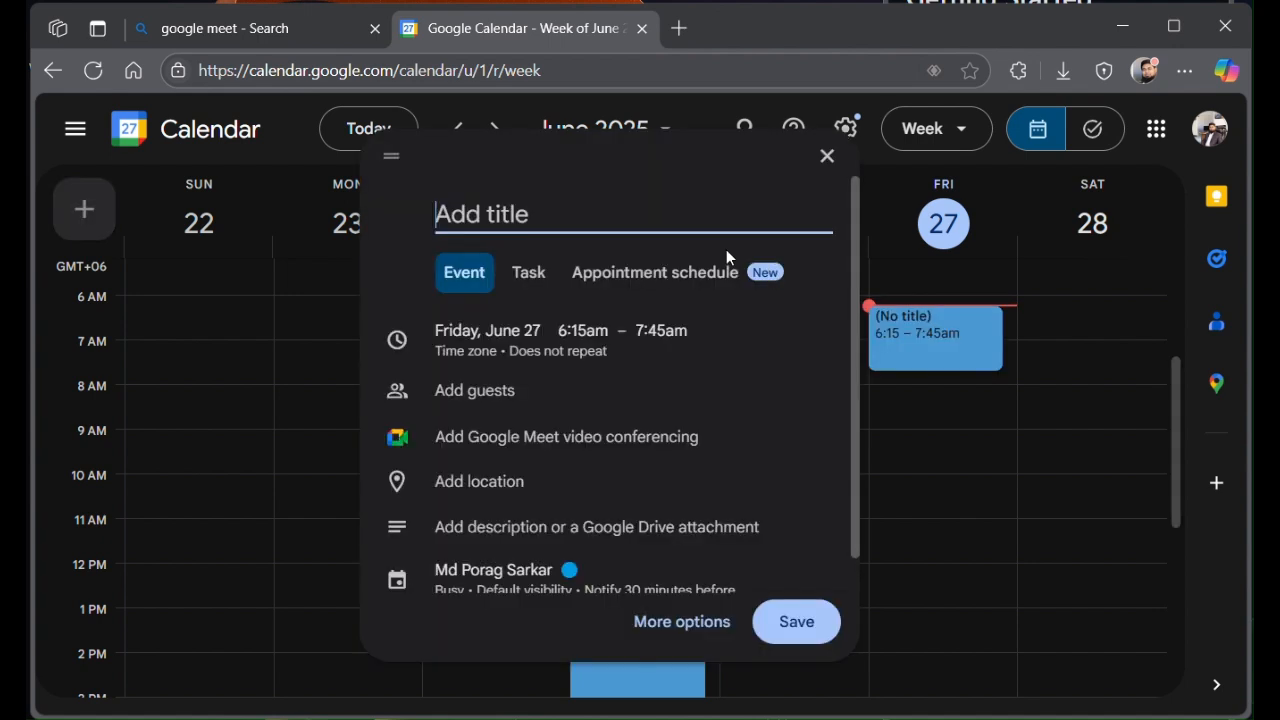
type("[MTG]")
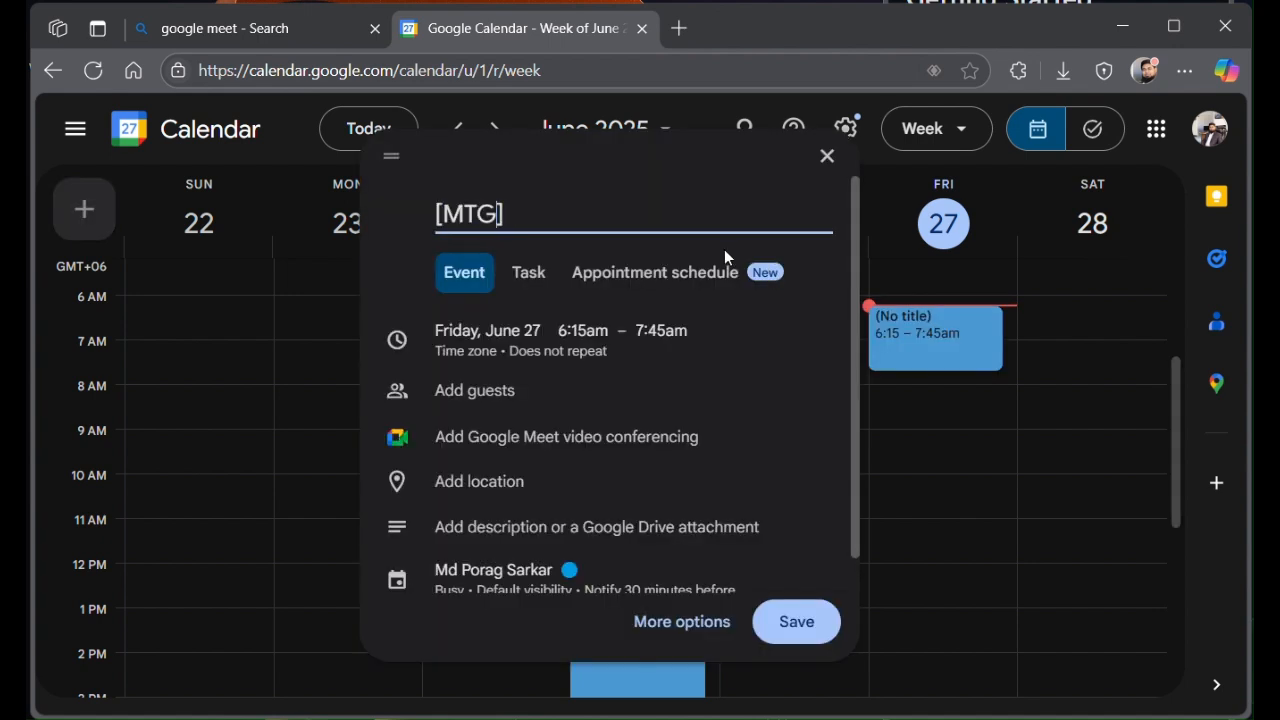
type("D")
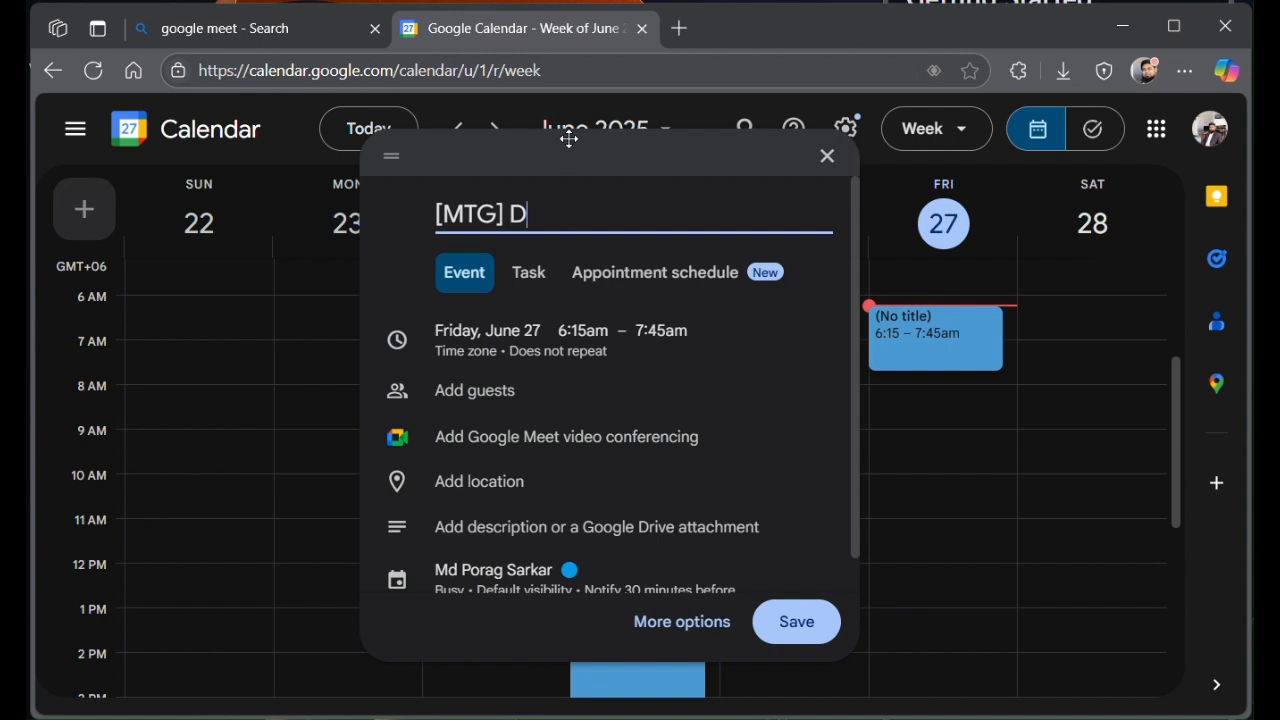
type("ev syn")
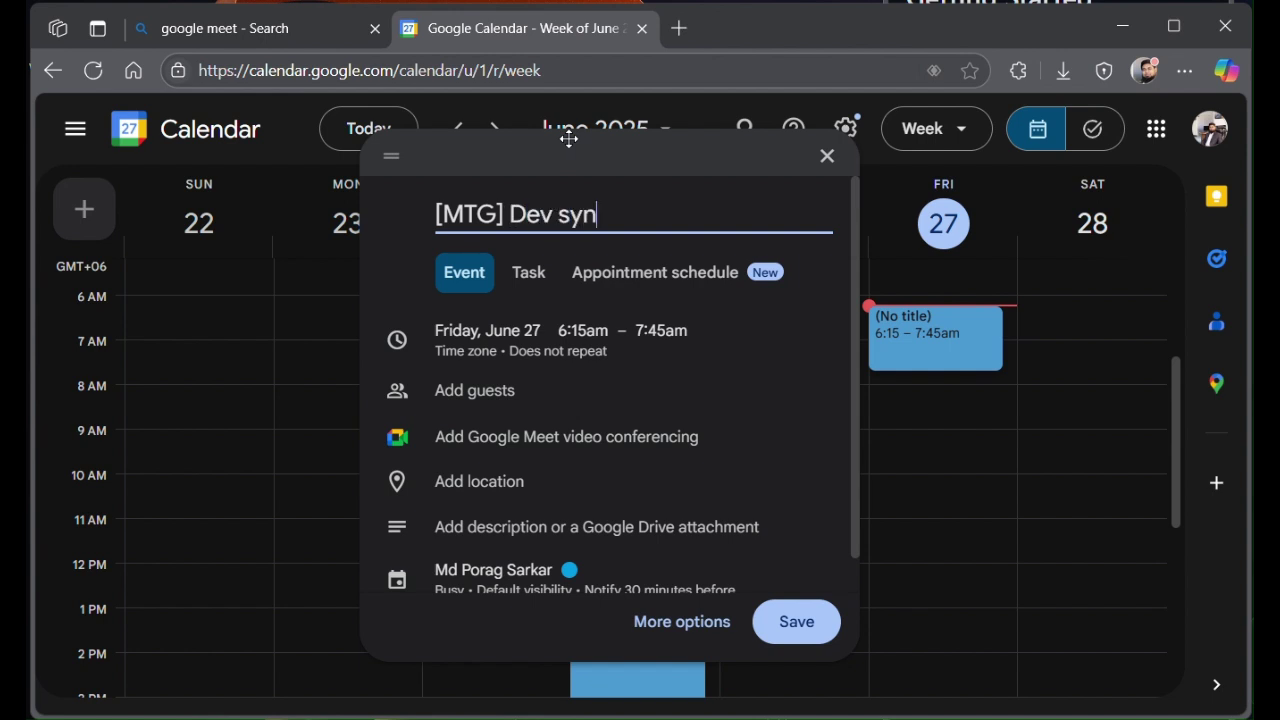
type("c")
left_click(634, 390)
type("po")
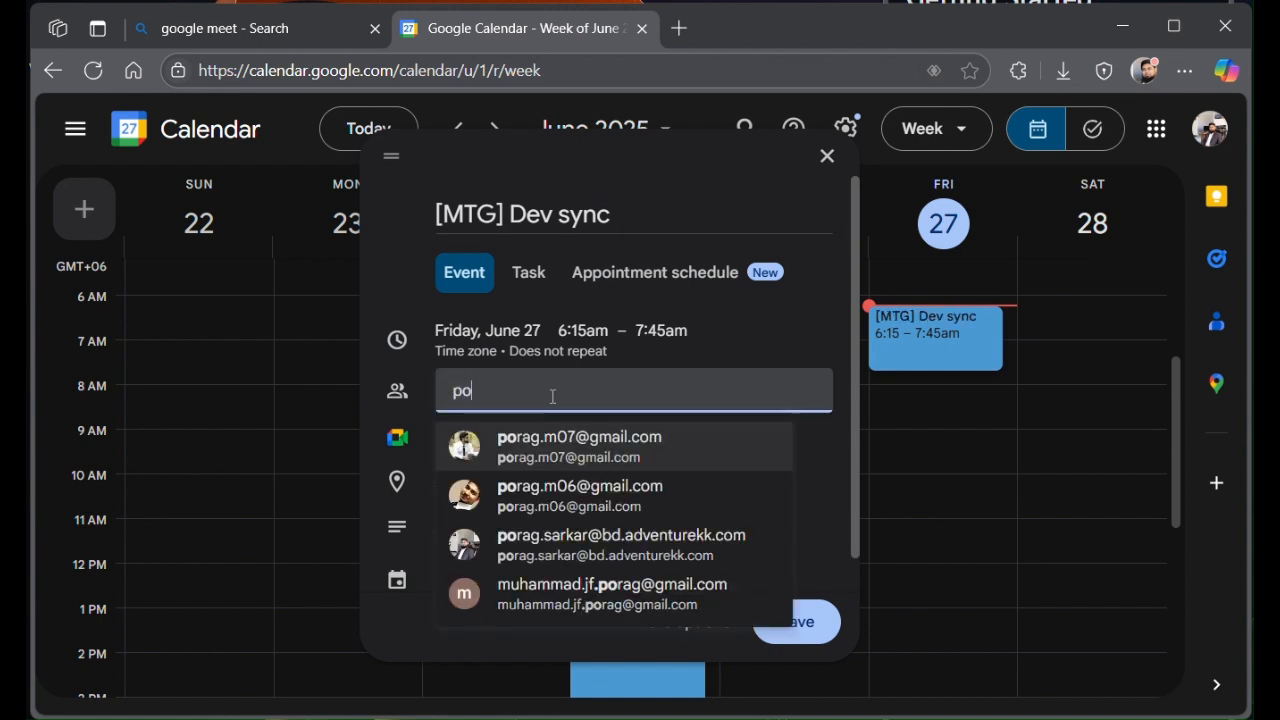
left_click(580, 496)
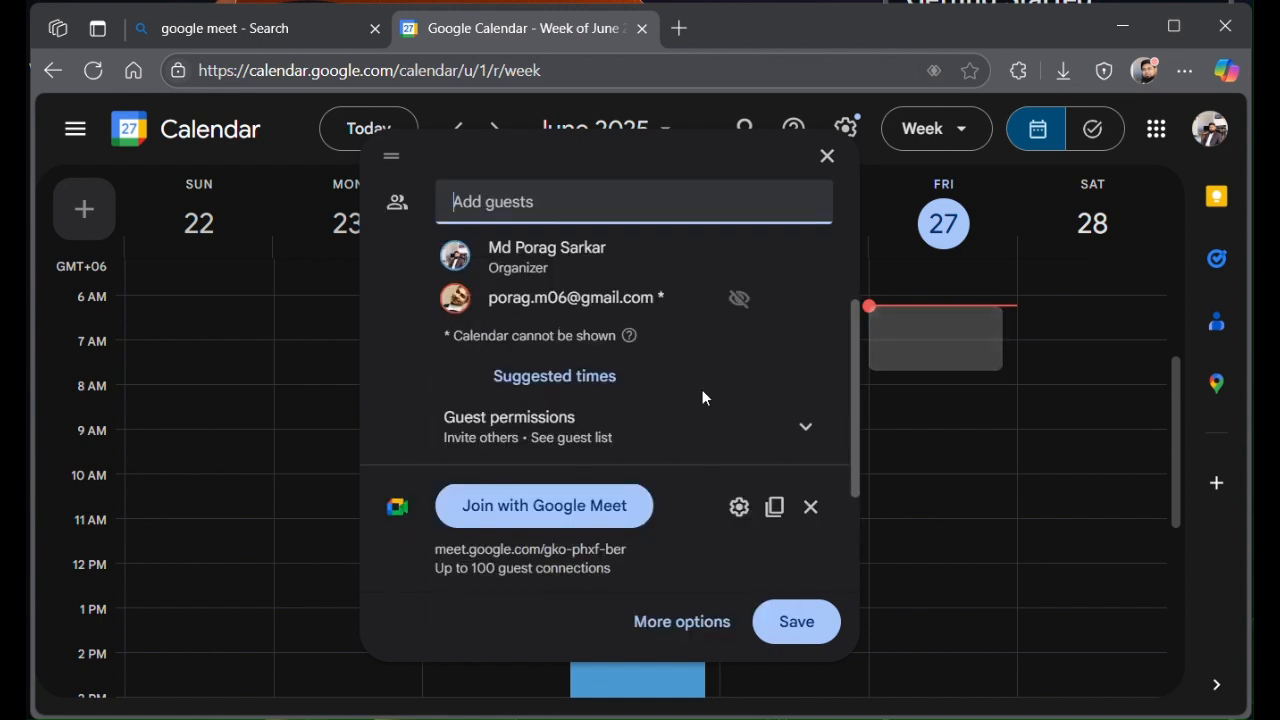
mouse_move(738, 508)
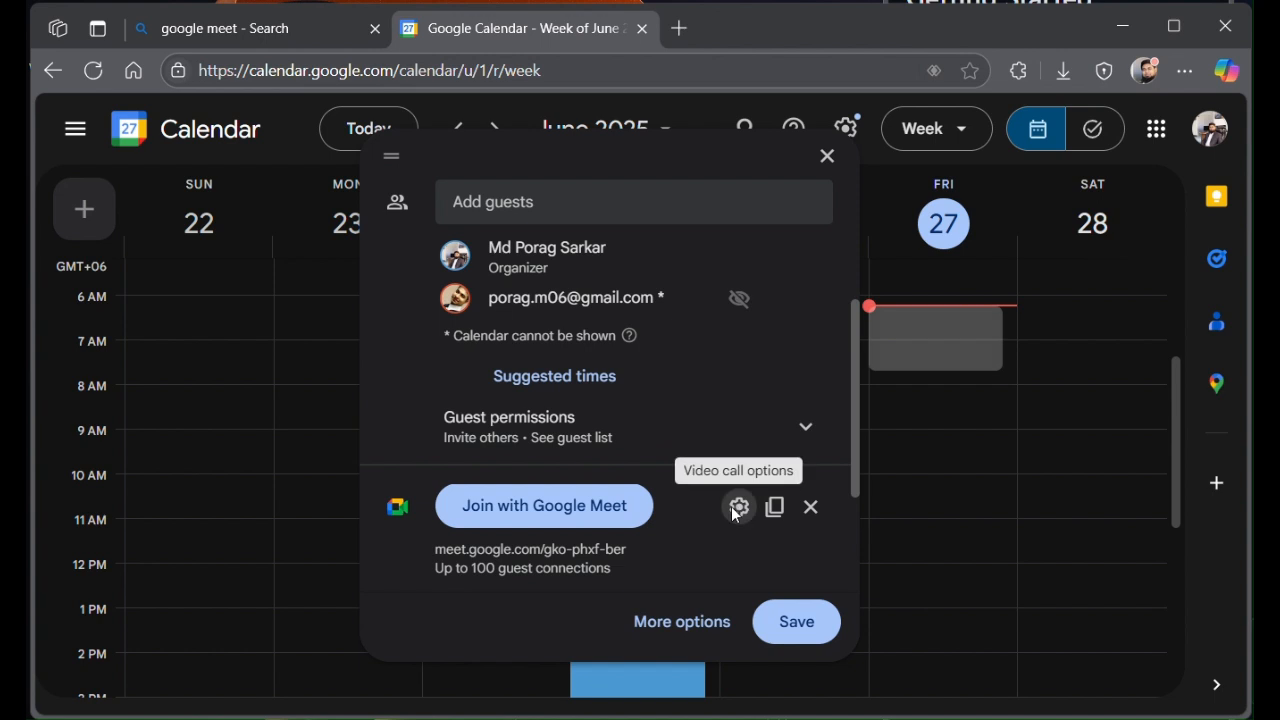
In the video call options, untick 'Anyone with the link can ask to join' and set access to Open.
left_click(738, 508)
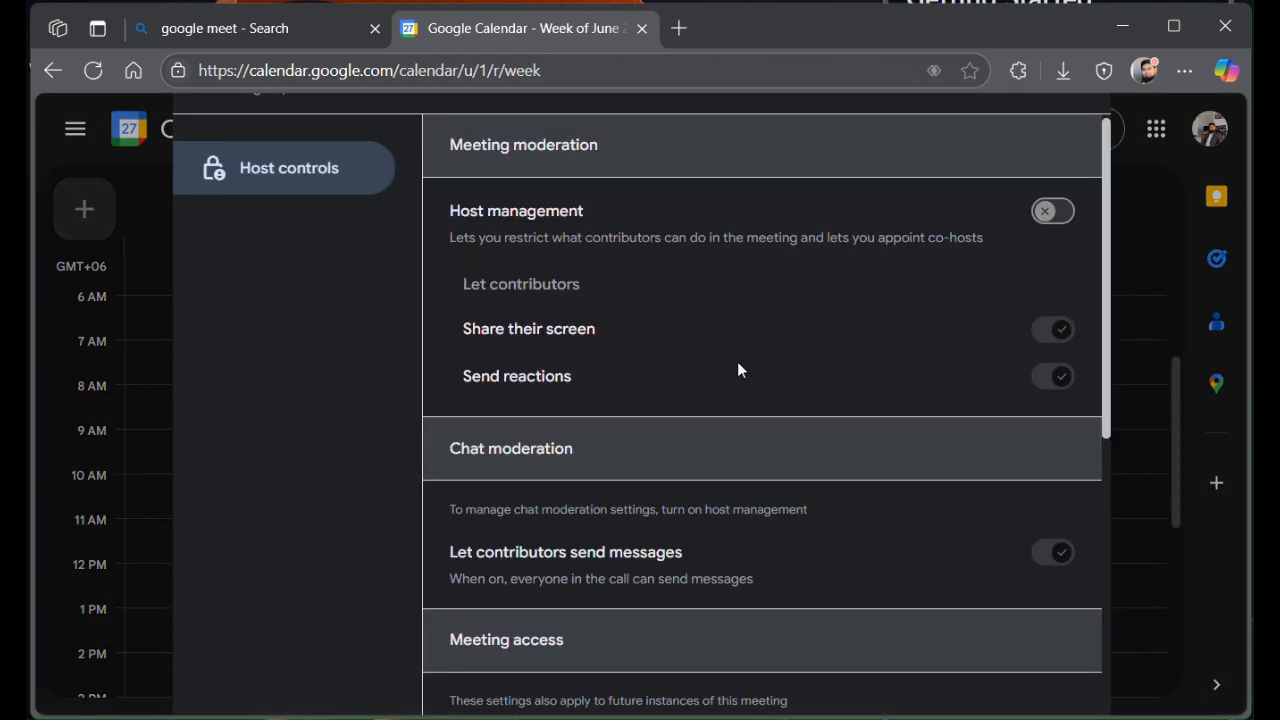
scroll("down", 3)
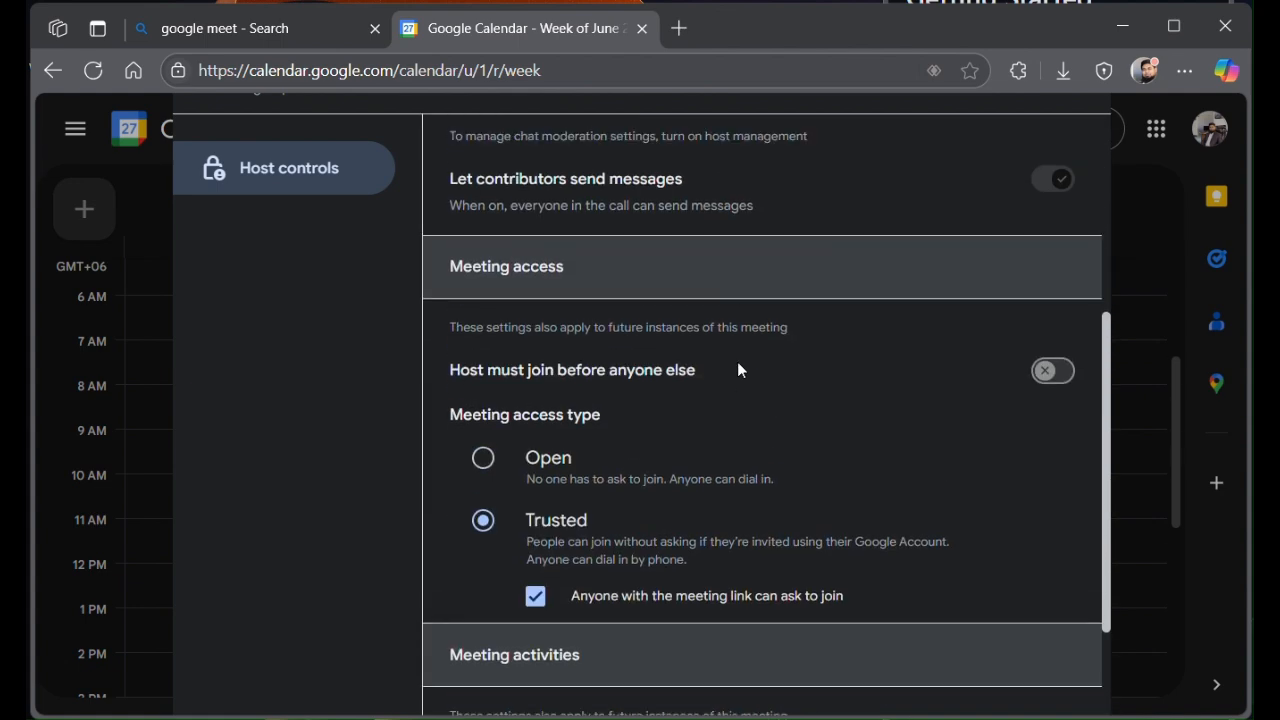
mouse_move(568, 524)
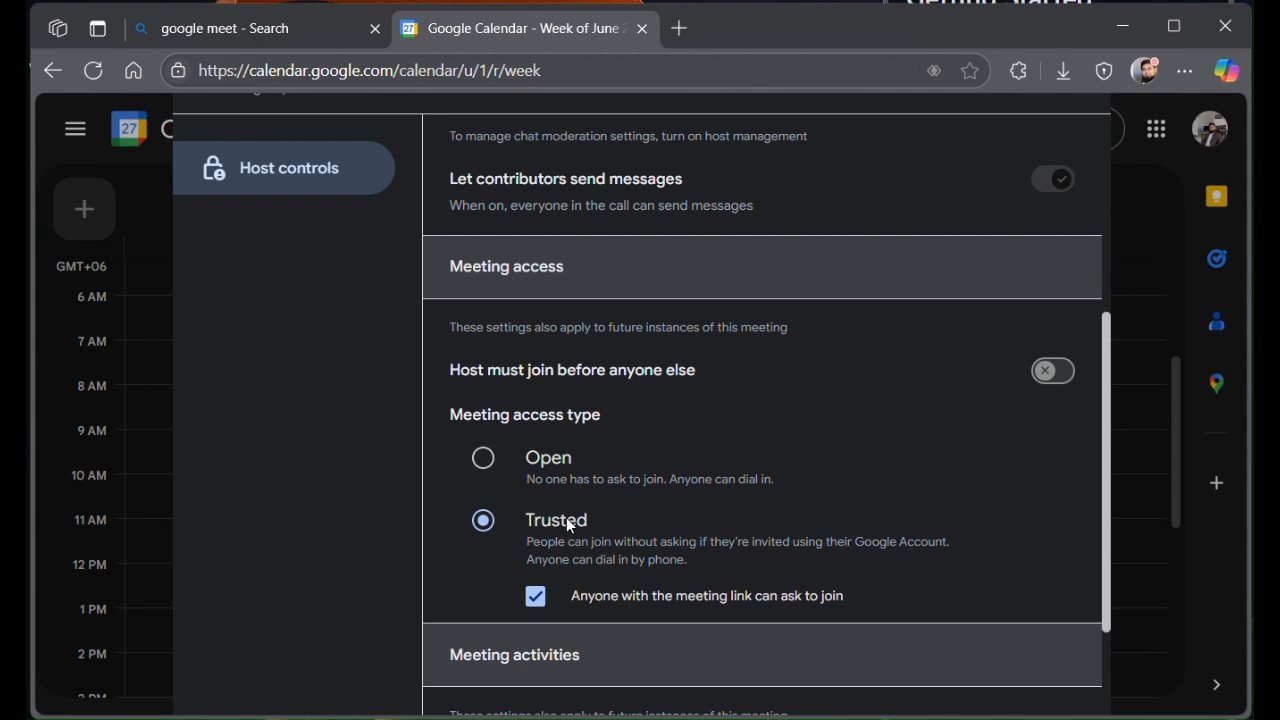
scroll("down", 3)
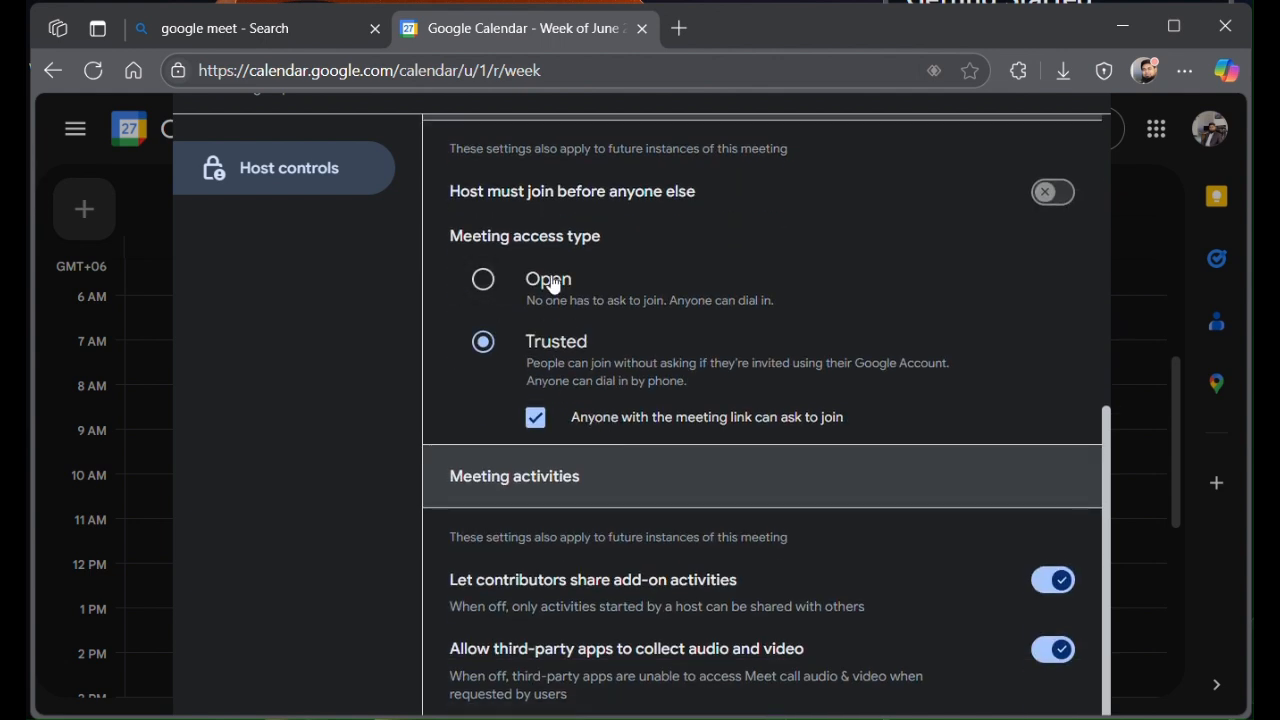
mouse_move(556, 366)
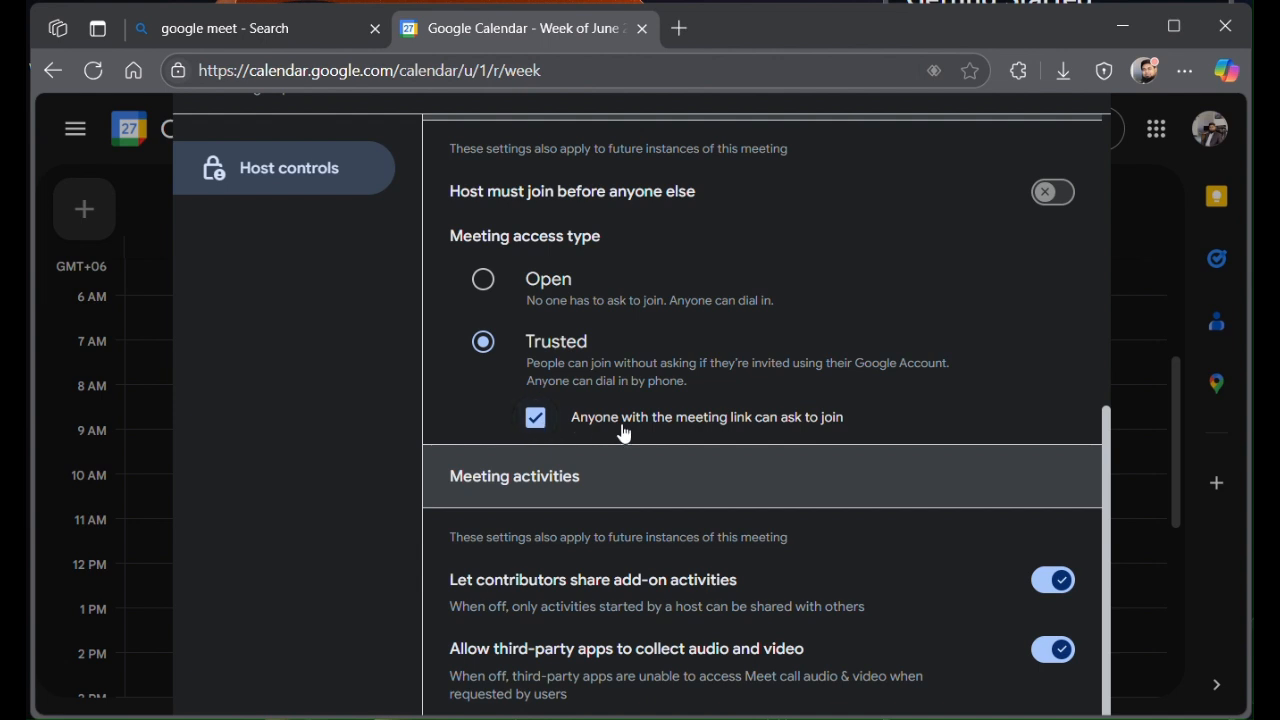
mouse_move(760, 428)
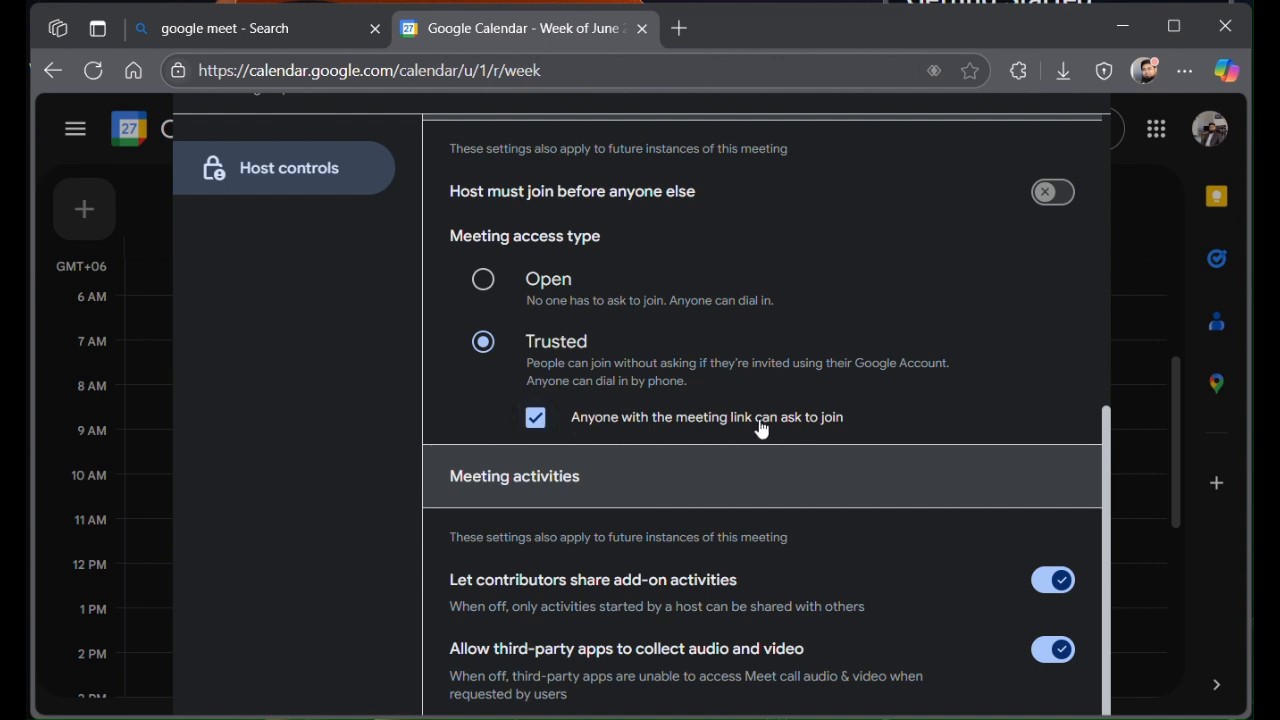
left_click(536, 418)
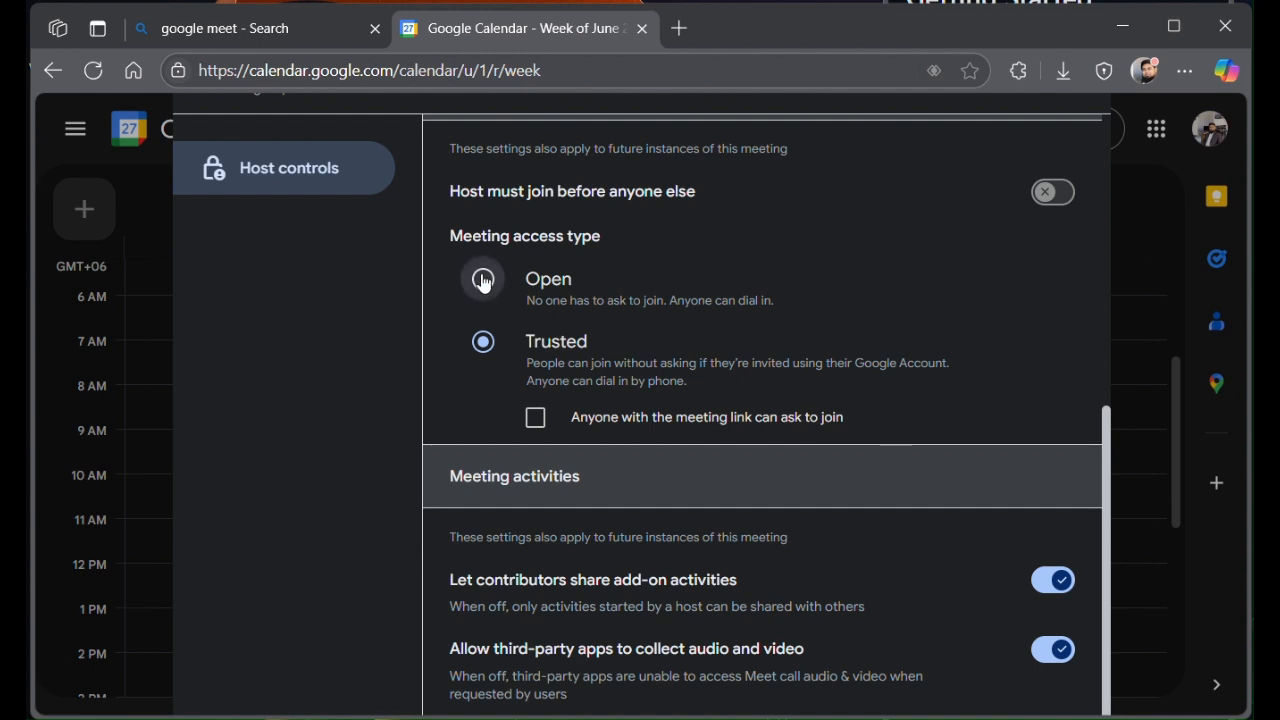
left_click(484, 280)
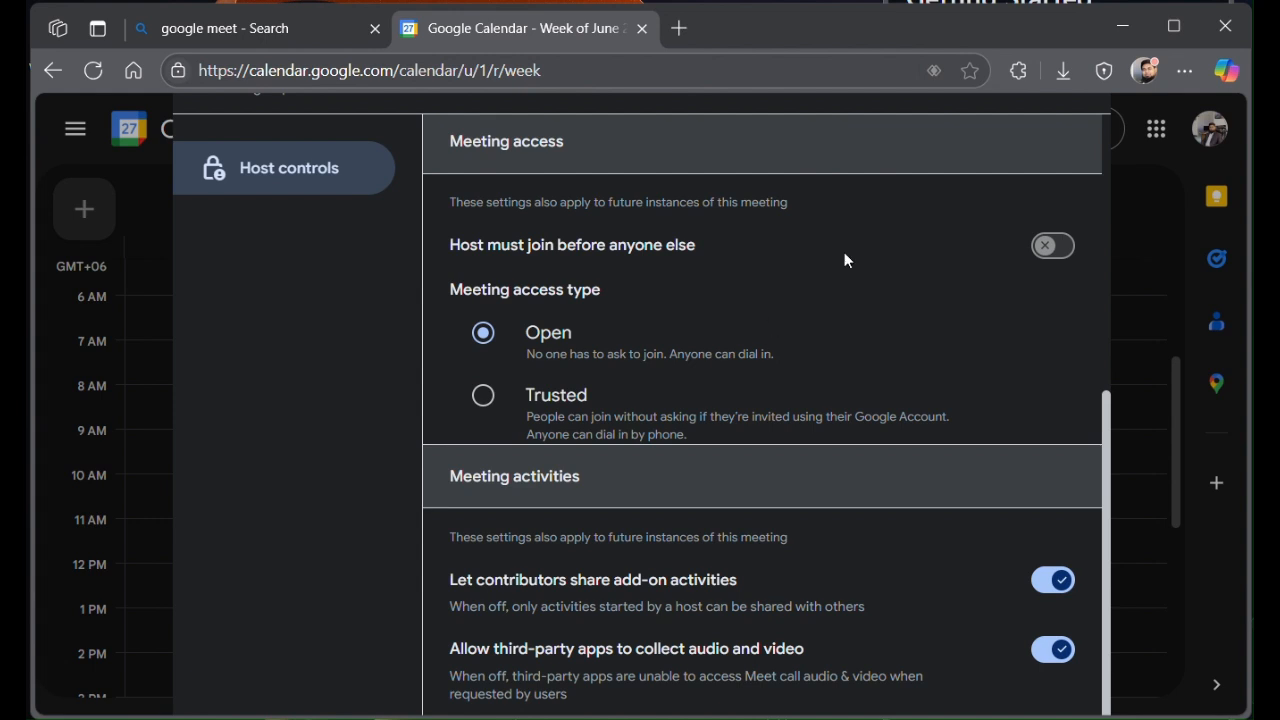
mouse_move(960, 300)
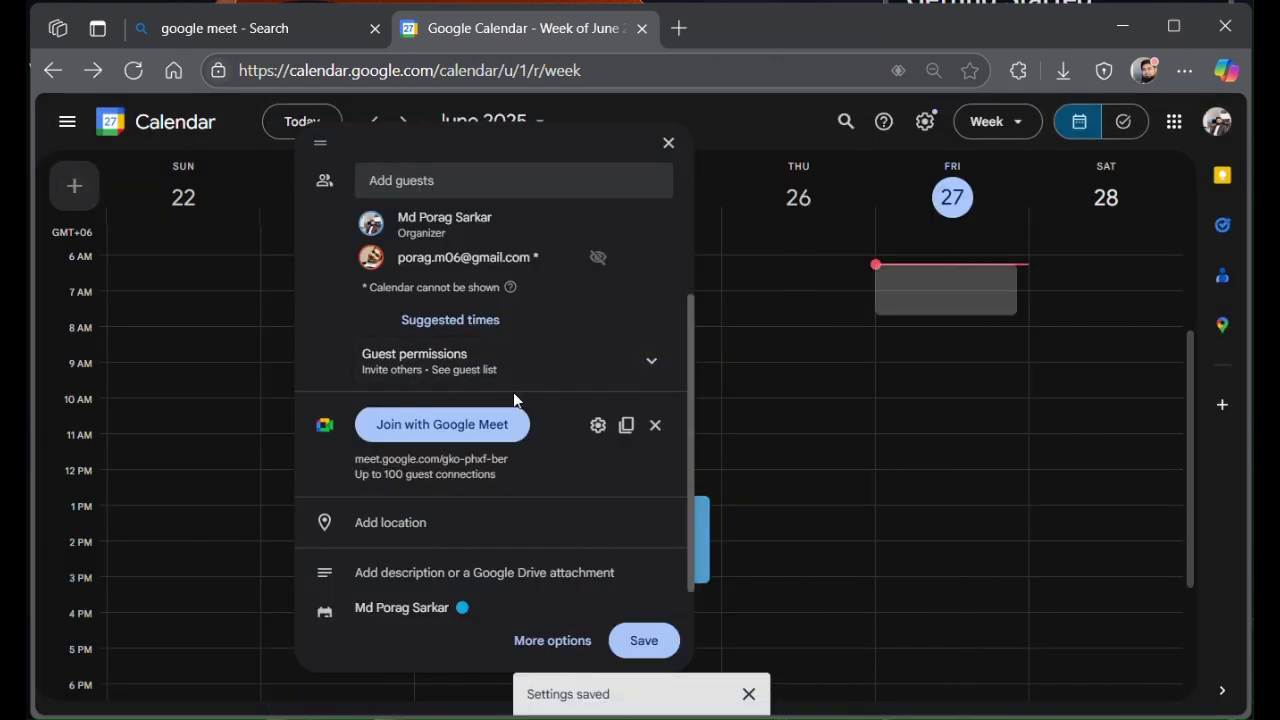
Save the [MTG] Dev sync event, answer the invitation prompt, and view its details.
scroll("up", 3)
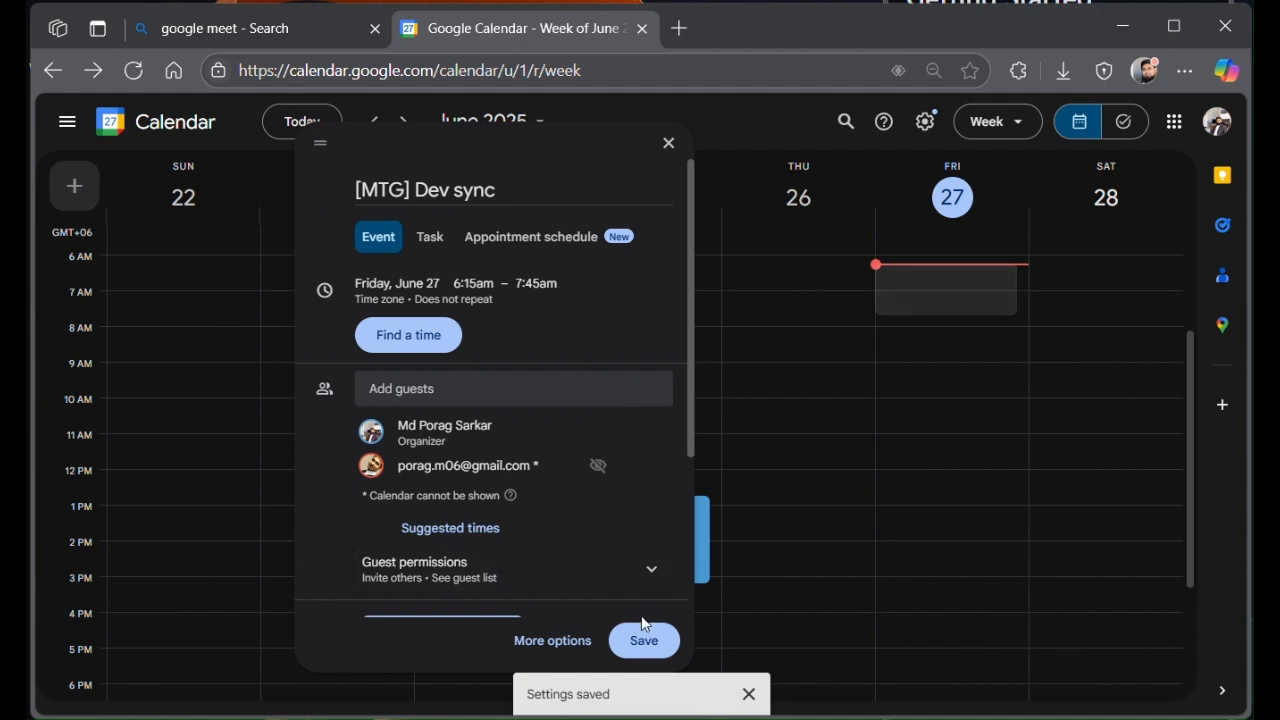
left_click(644, 640)
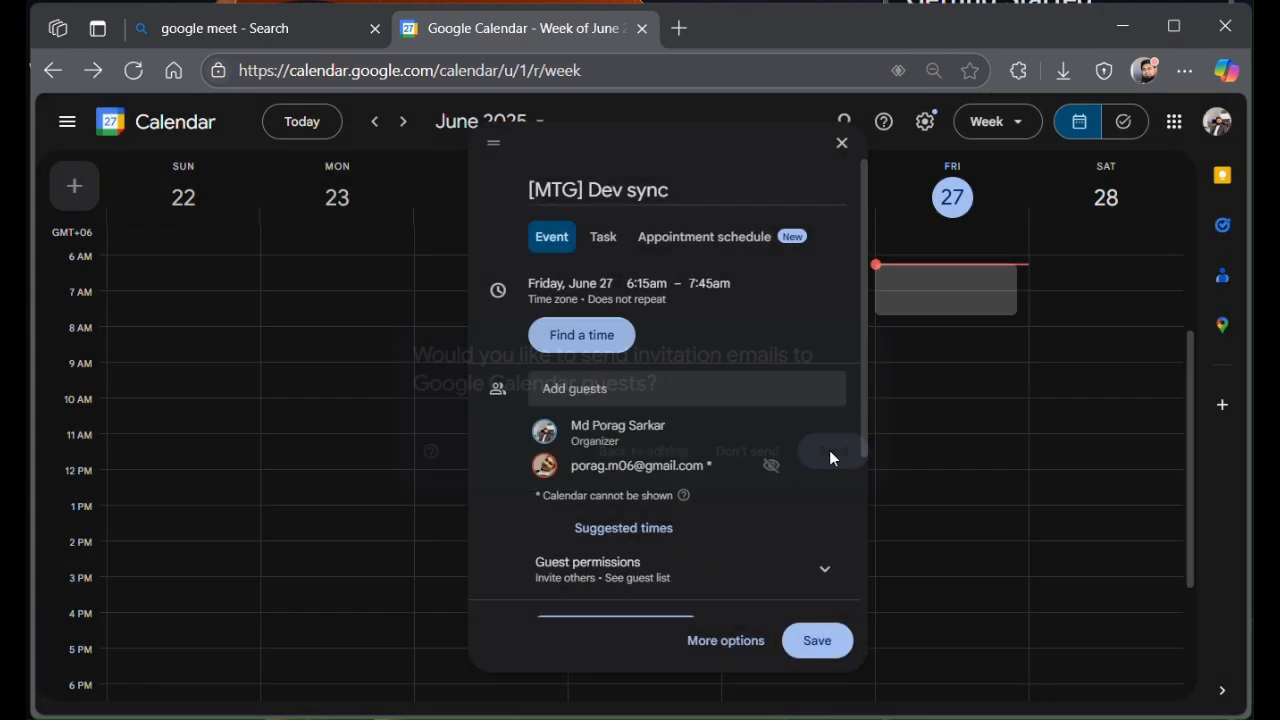
left_click(816, 640)
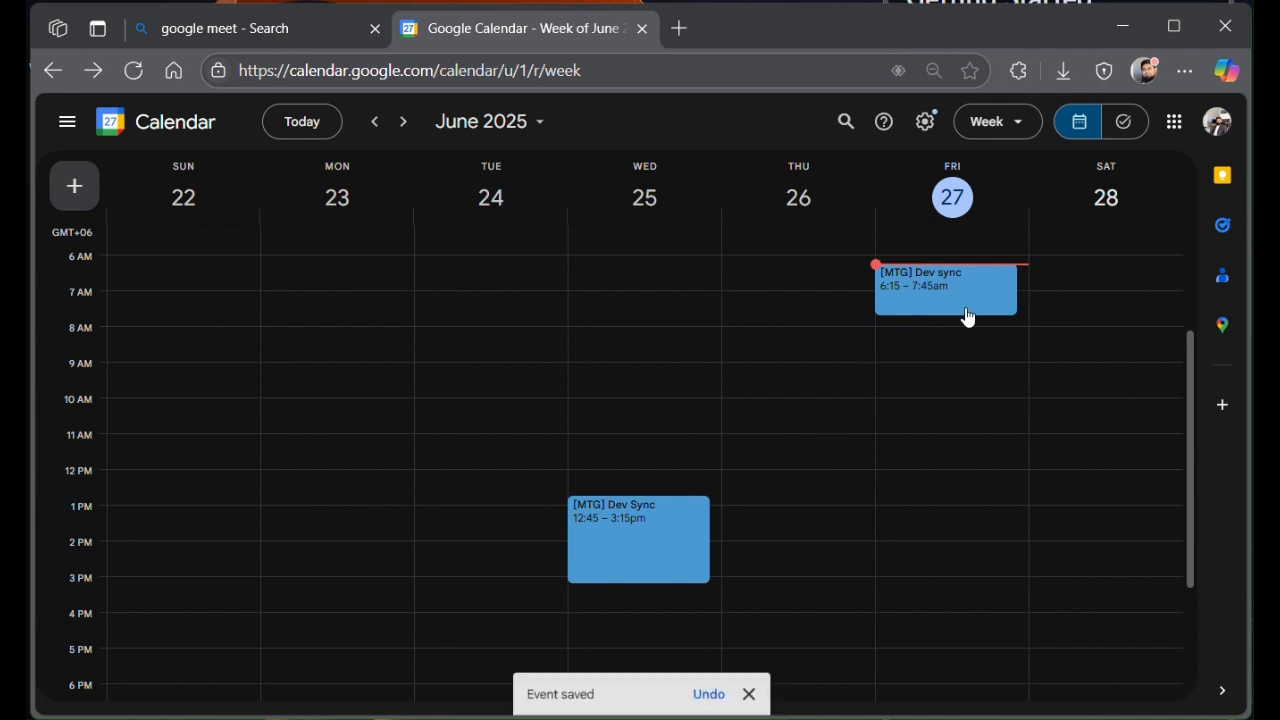
mouse_move(1012, 252)
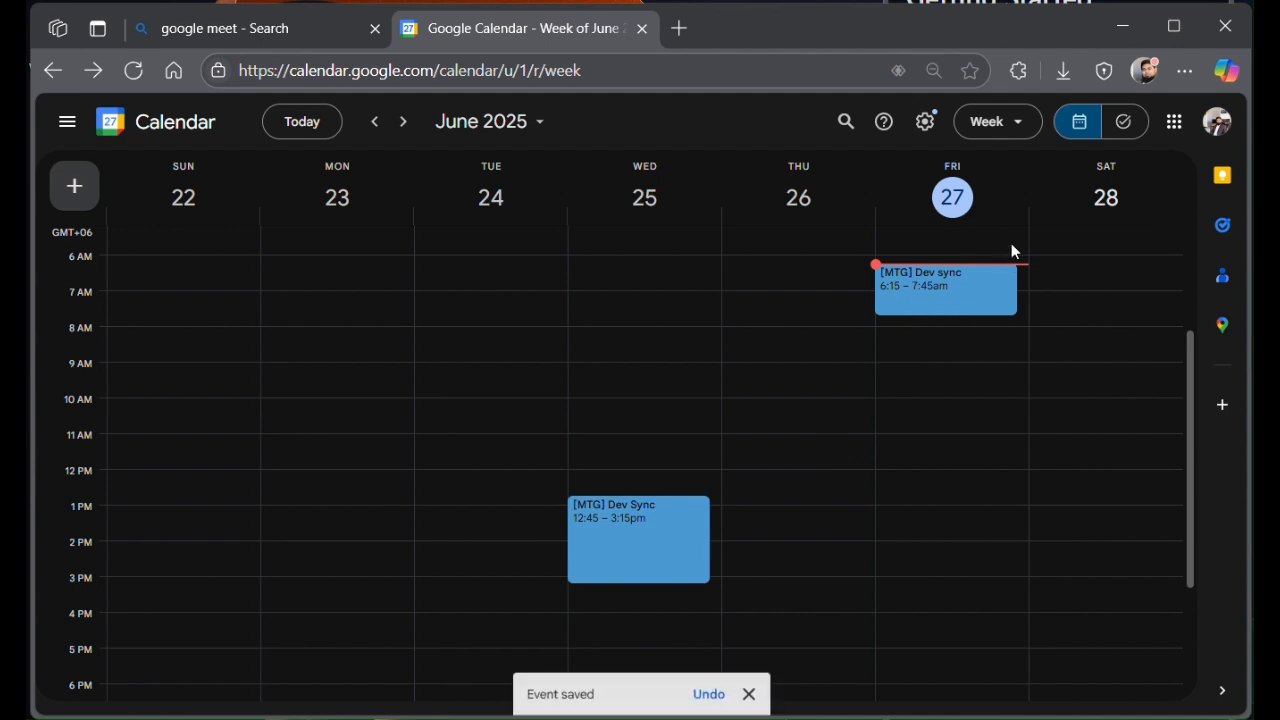
left_click(944, 288)
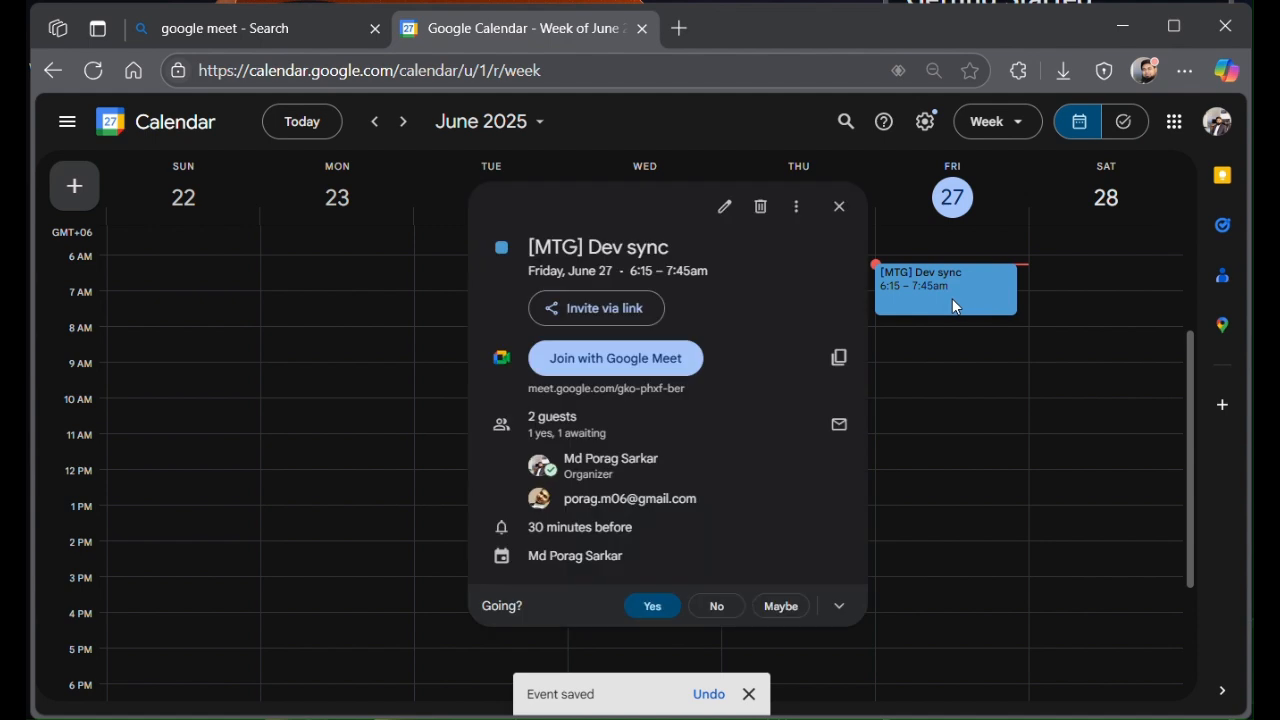
Switch to another signed-in account's calendar and join the [MTG] Dev sync Meet call.
left_click(1216, 122)
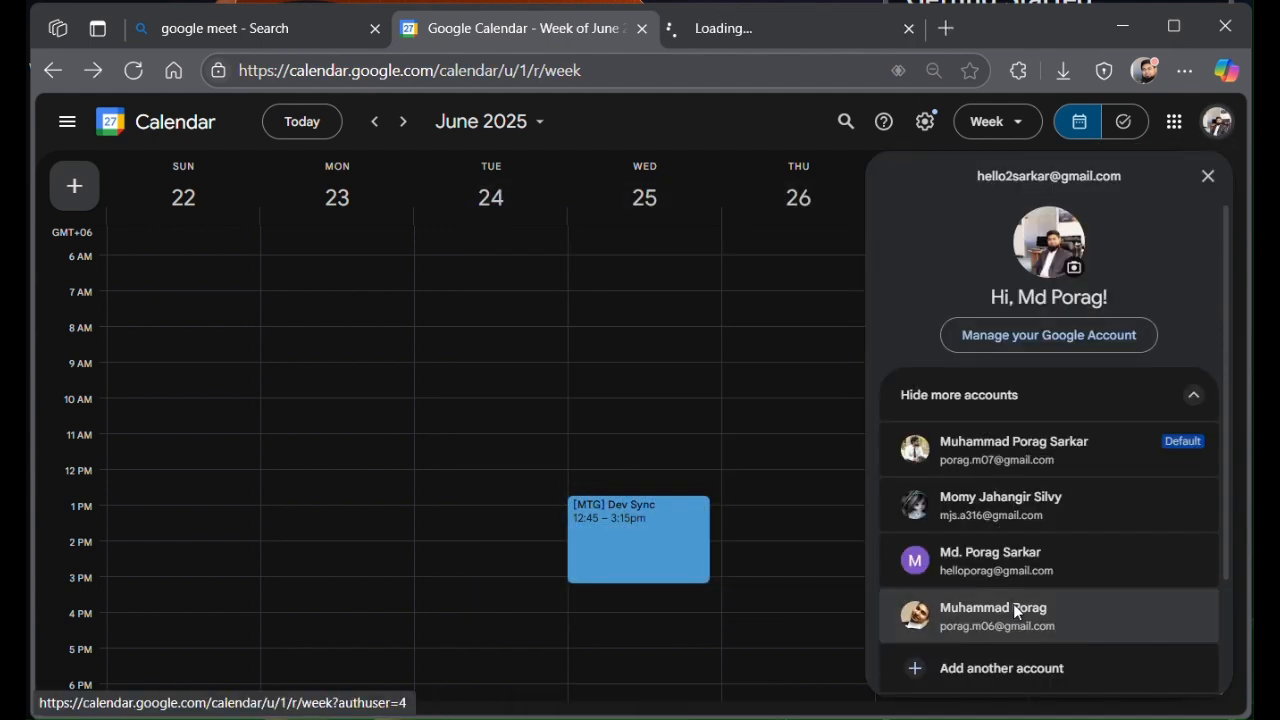
left_click(1012, 616)
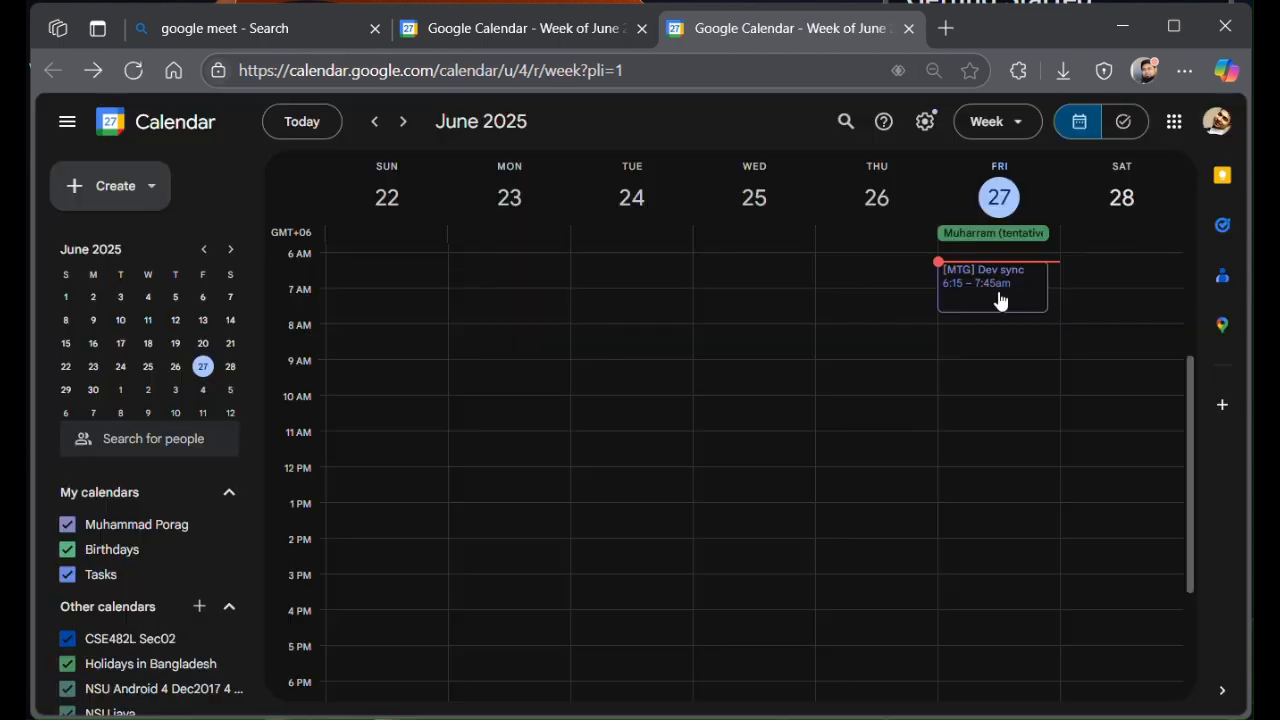
left_click(992, 284)
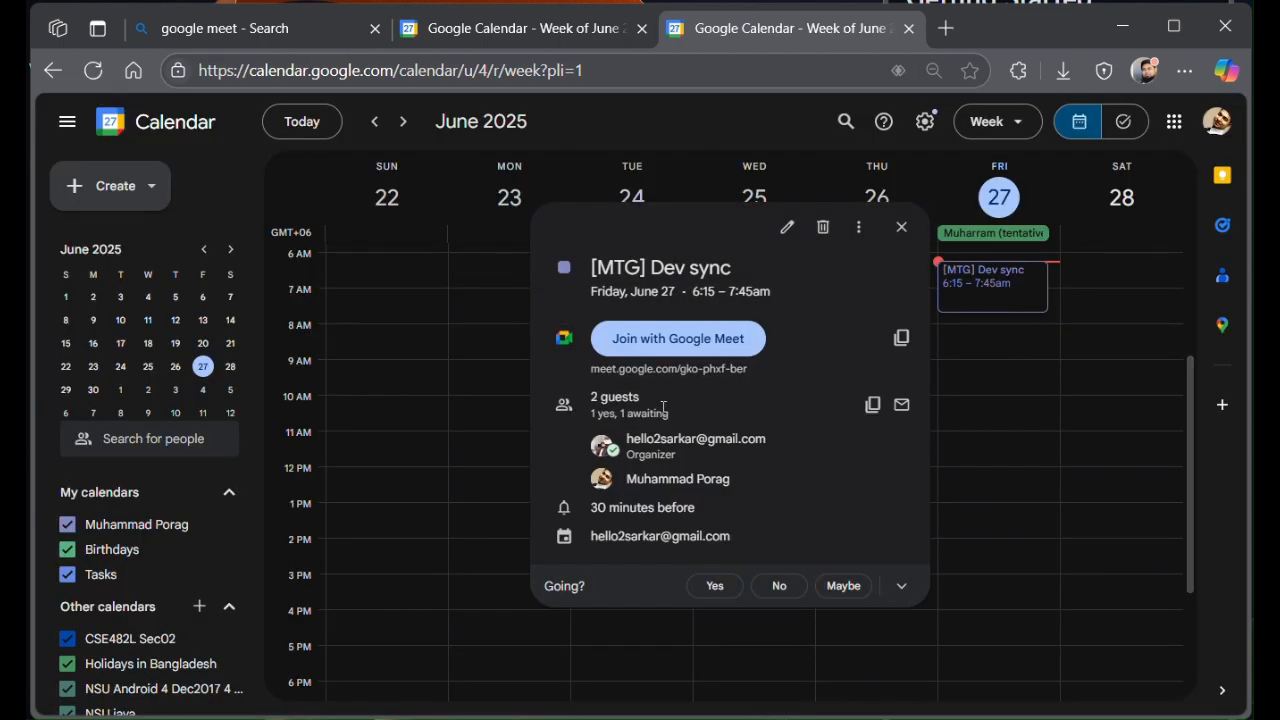
left_click(676, 338)
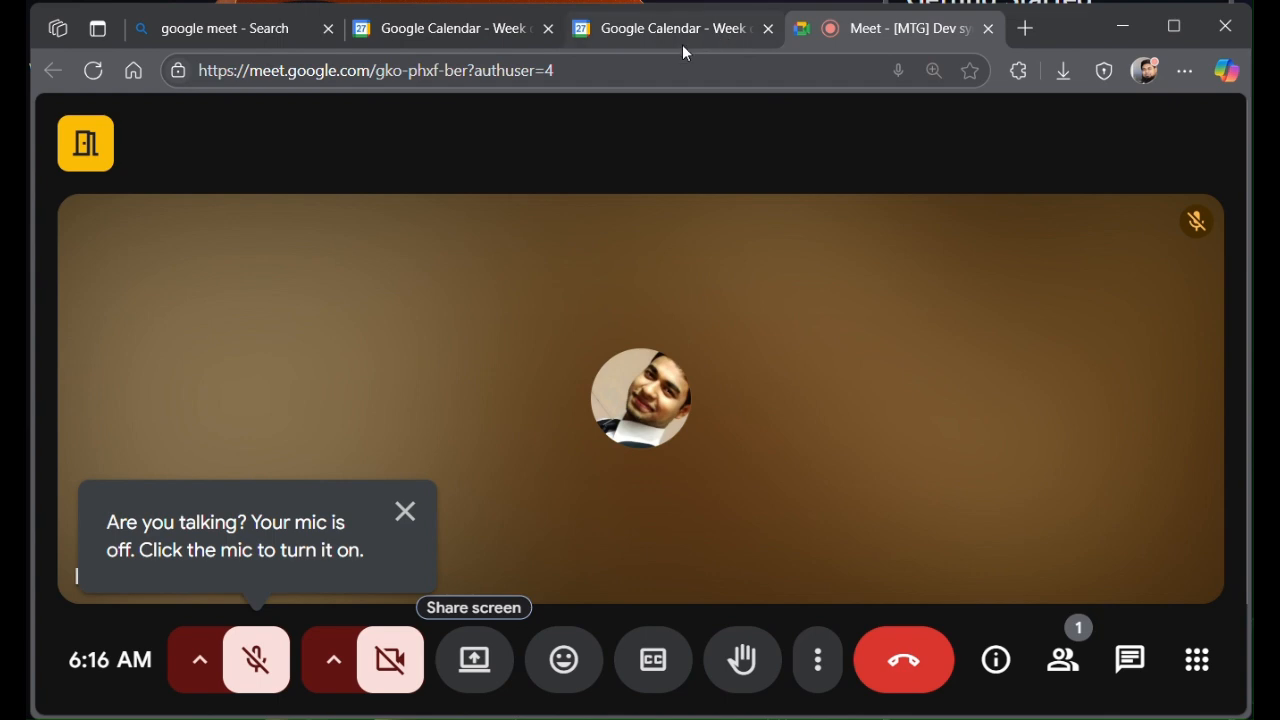
Join the [MTG] Dev sync call from the second account's calendar without being admitted.
left_click(452, 28)
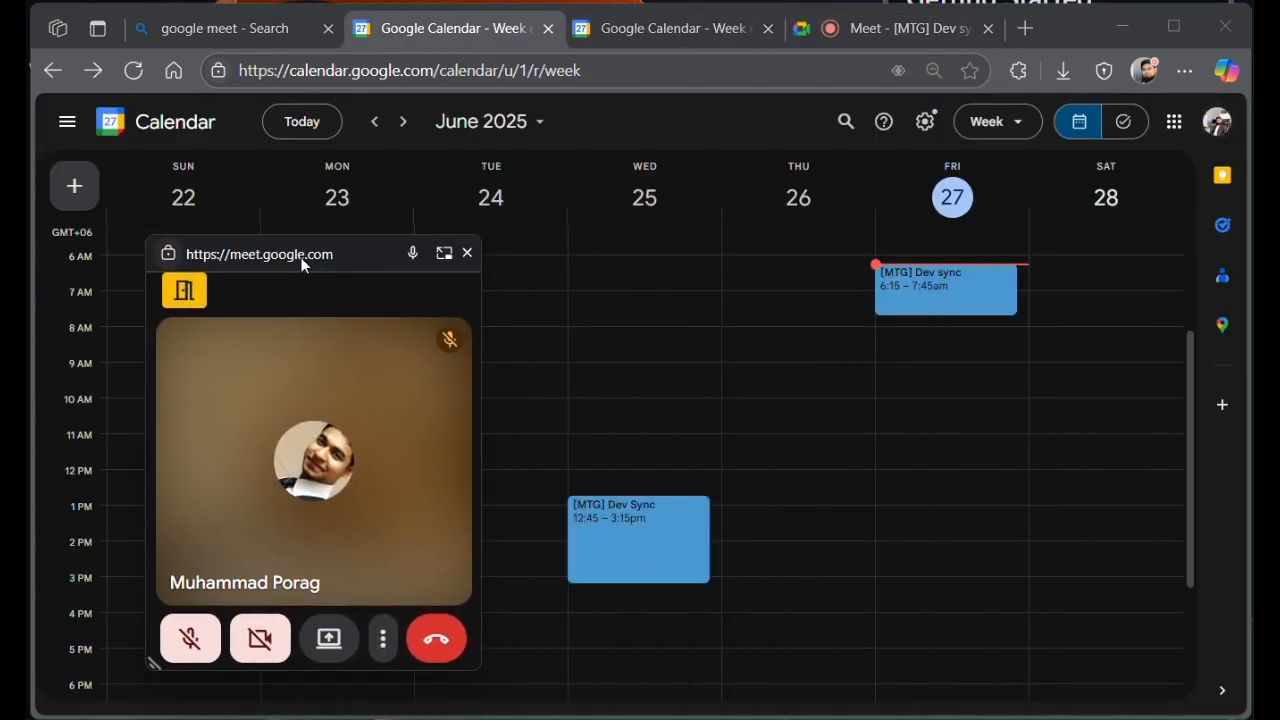
left_click(944, 284)
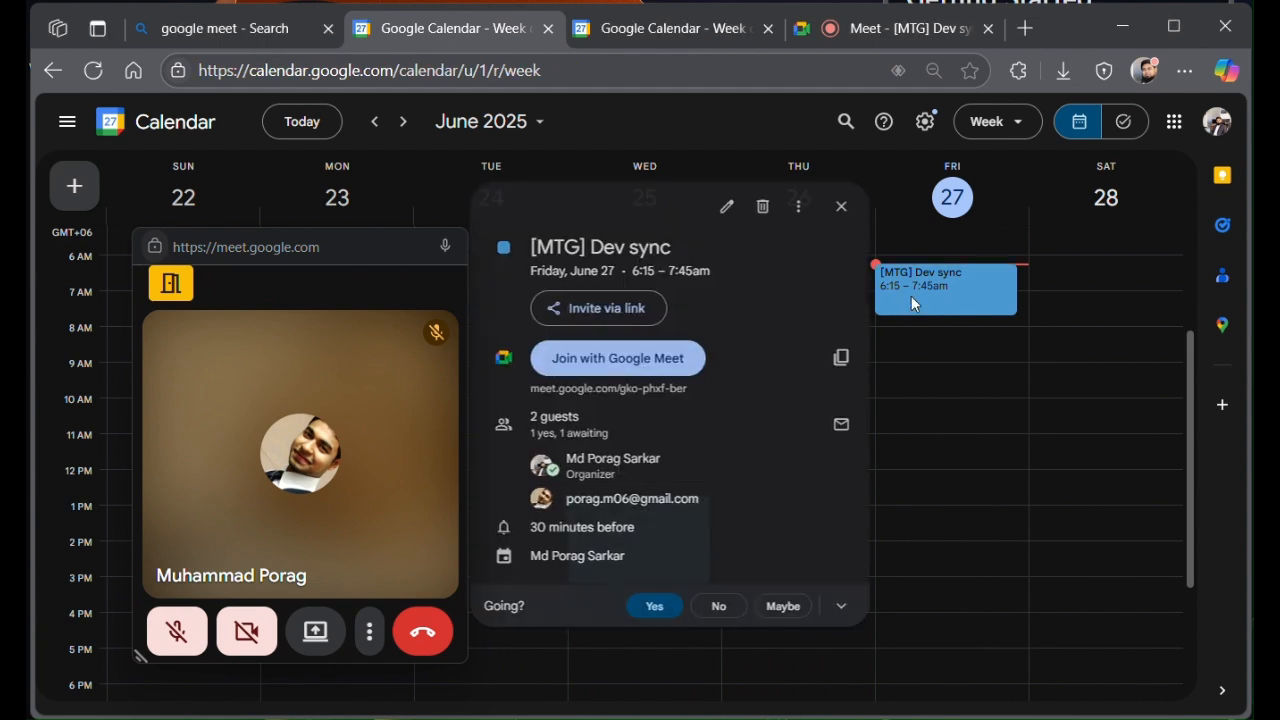
left_click(616, 356)
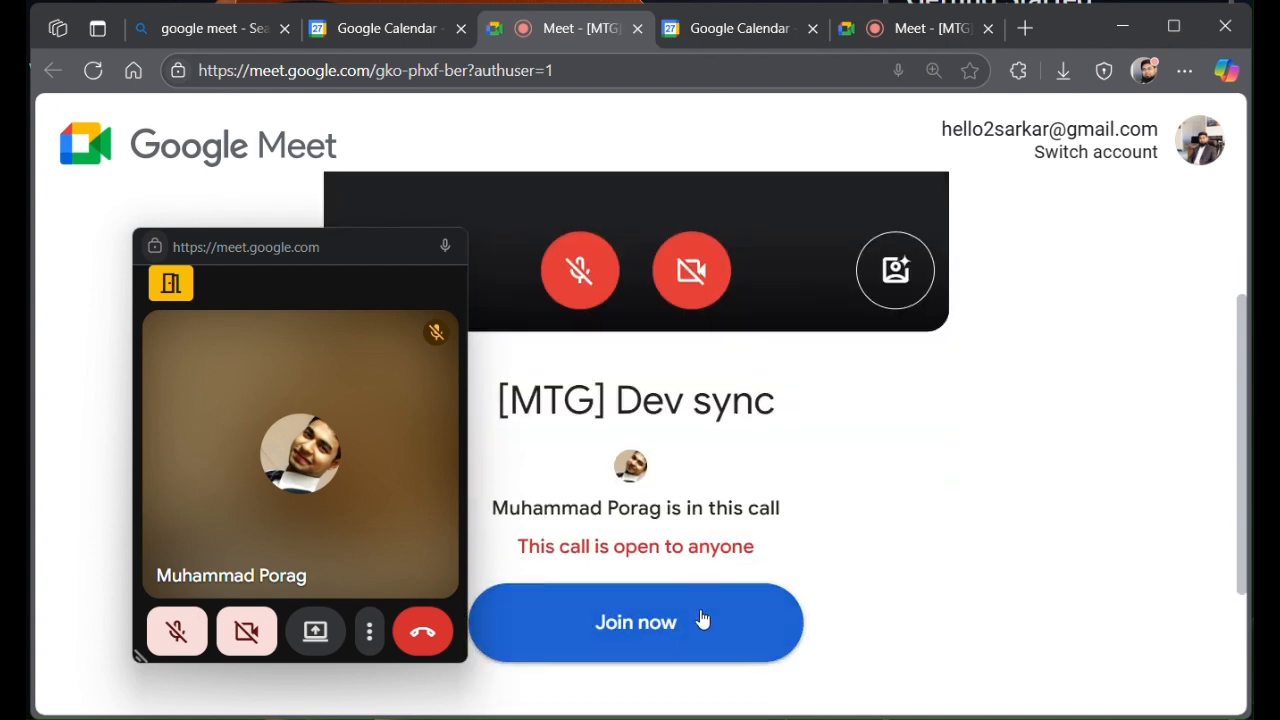
mouse_move(650, 518)
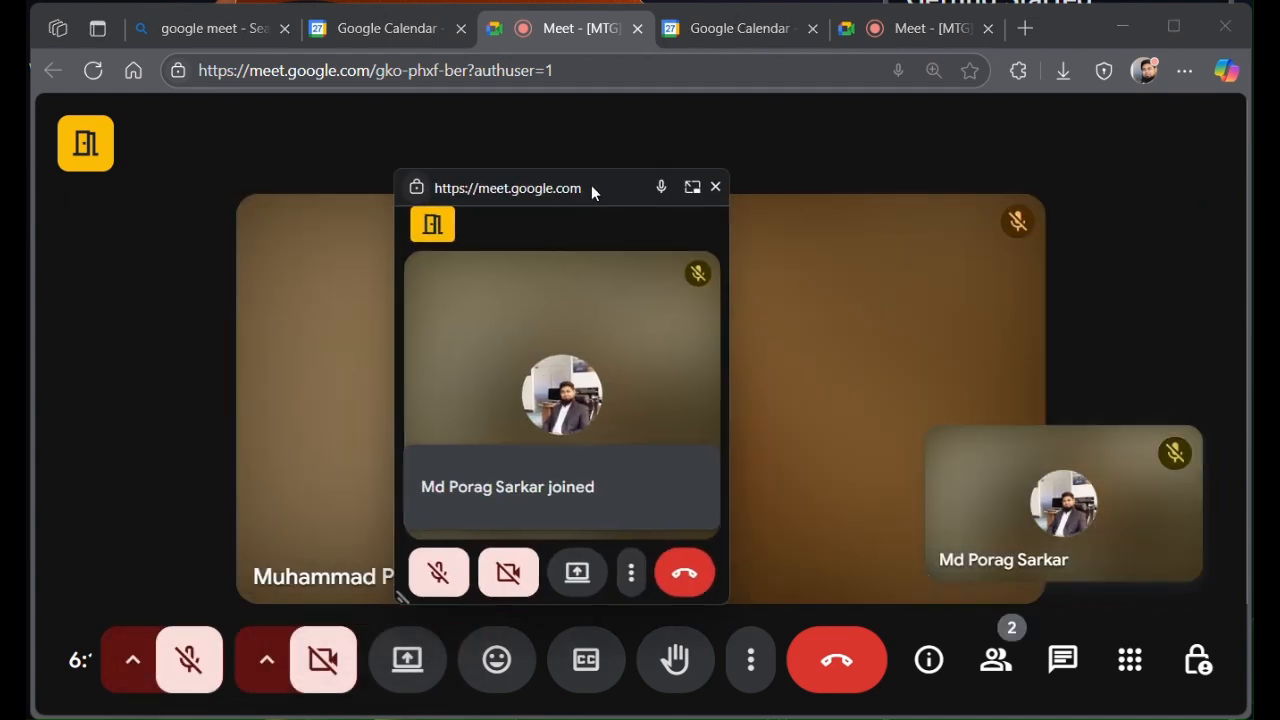
left_click_drag(560, 188, 636, 172)
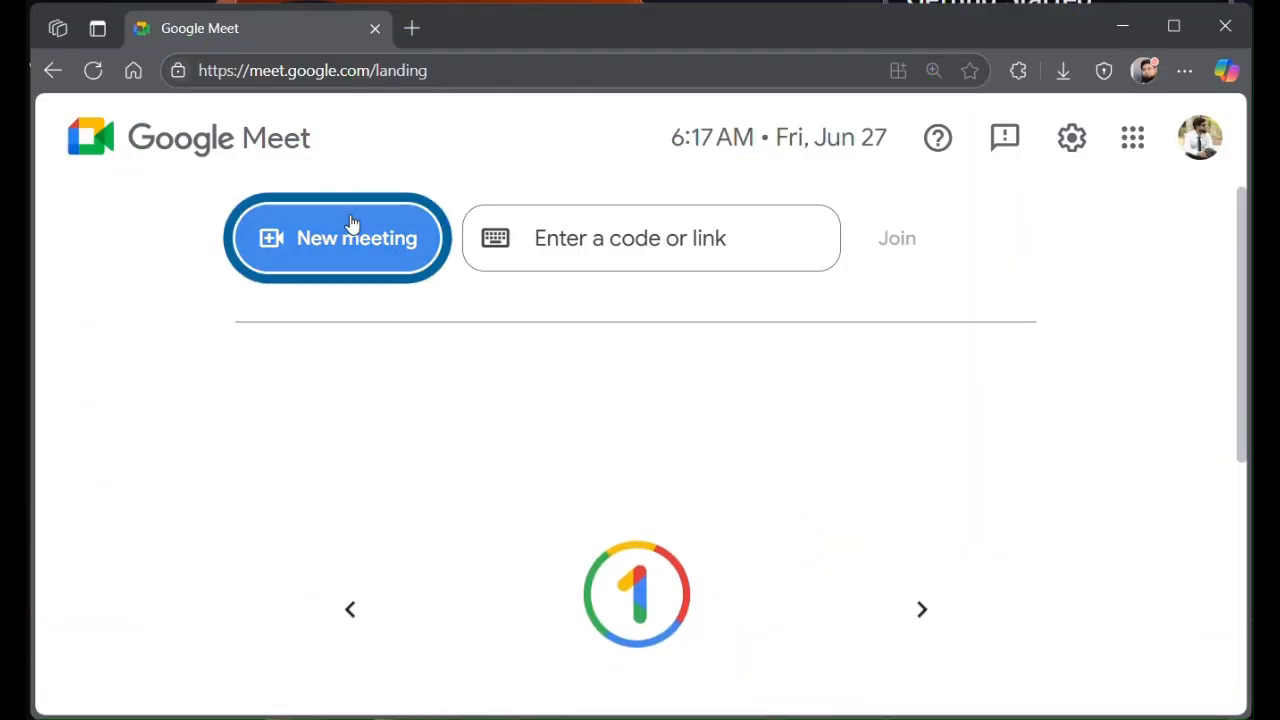
Start an instant Meet meeting, copy its link, and bring up Host controls.
left_click(336, 238)
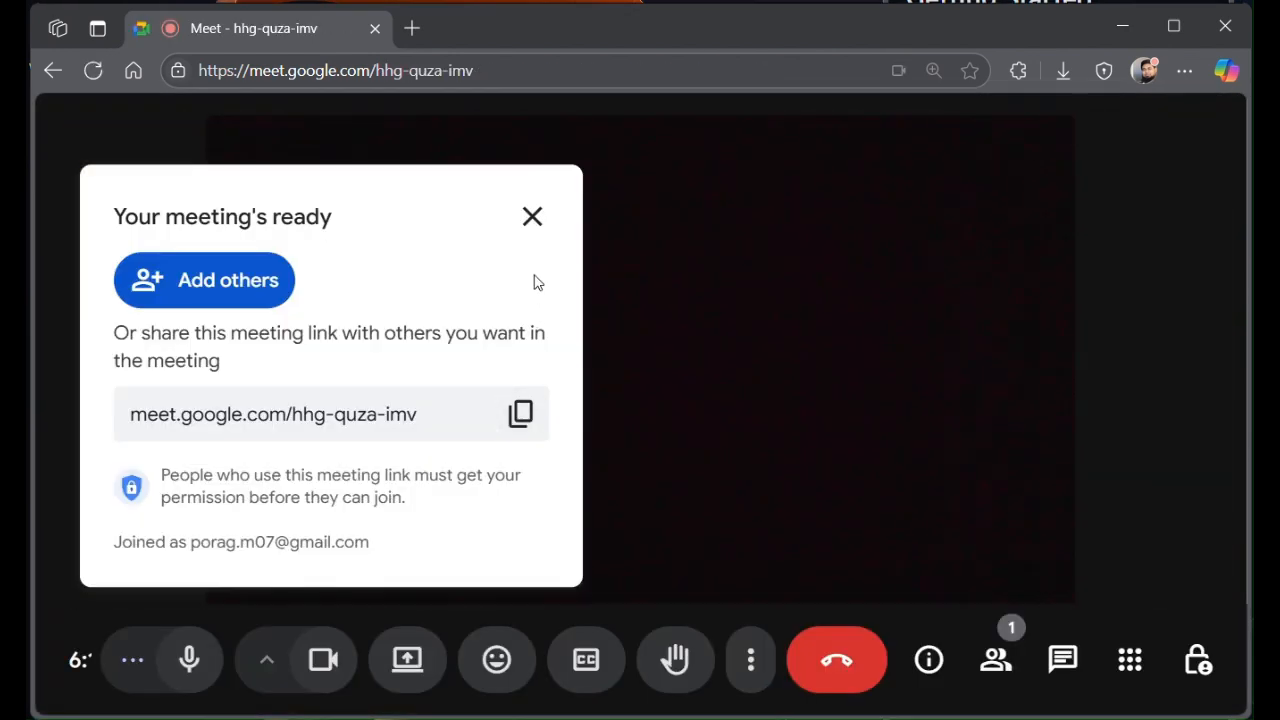
left_click(520, 414)
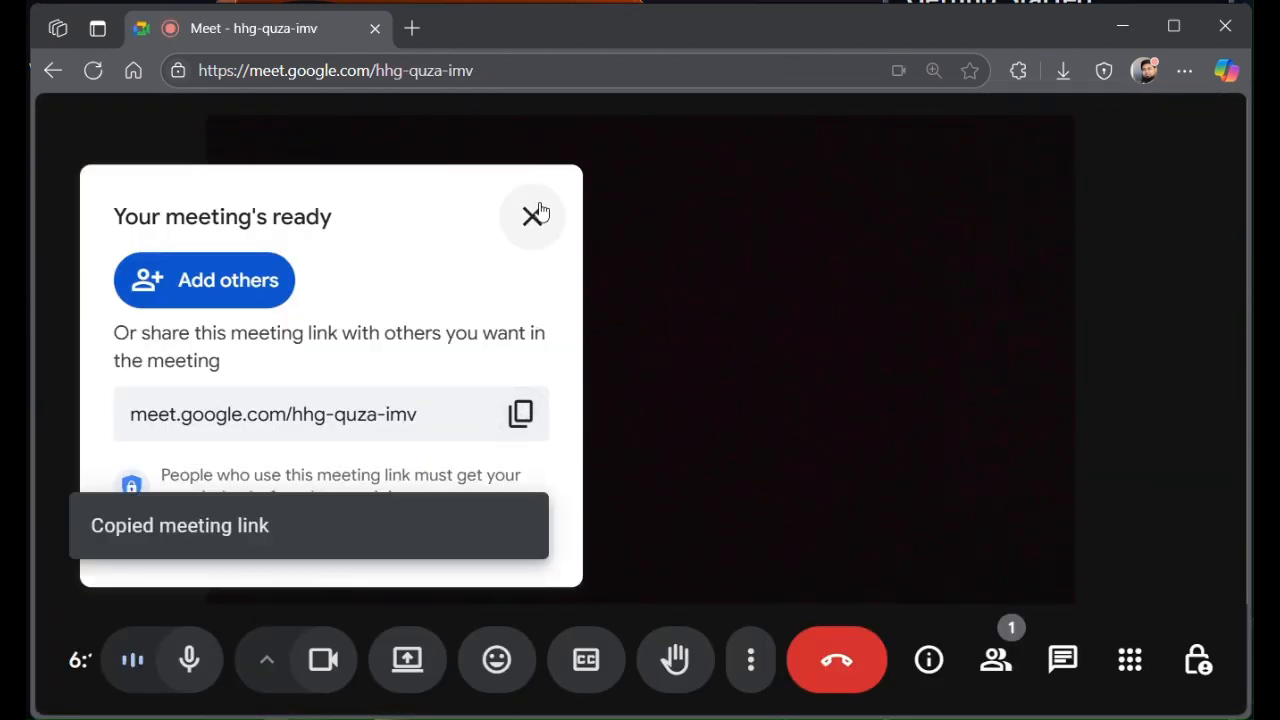
left_click(532, 216)
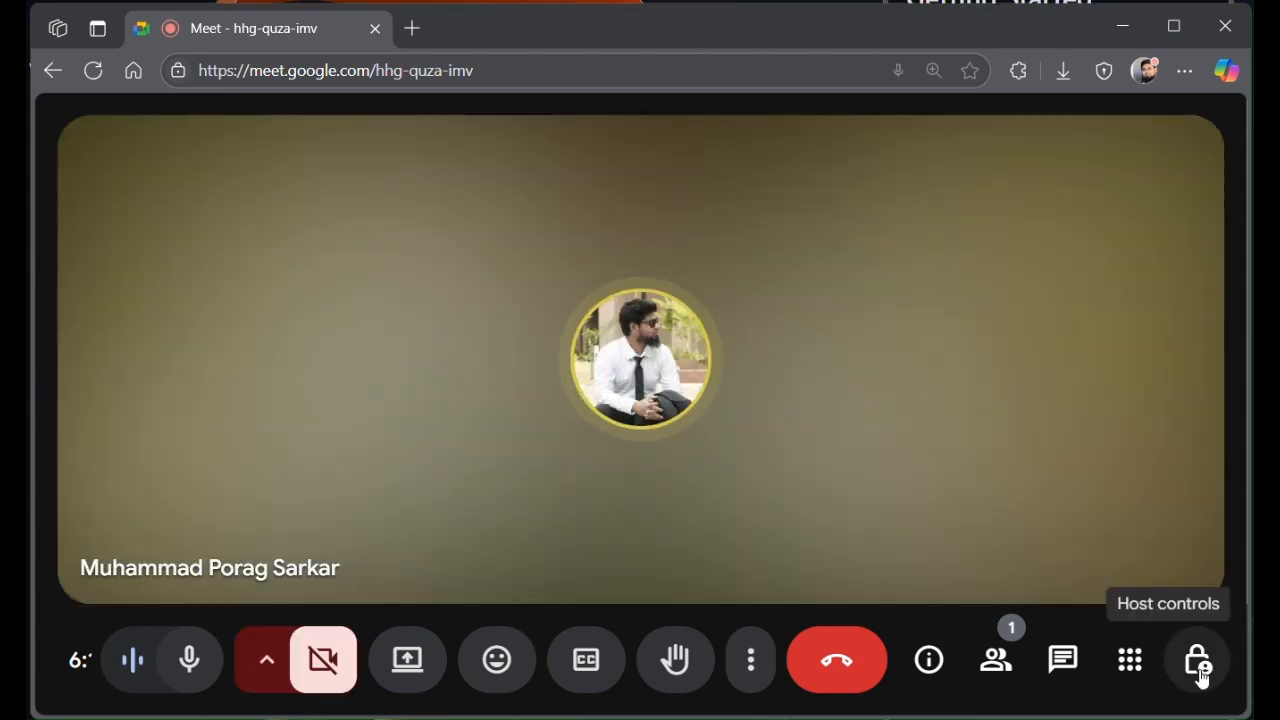
left_click(1196, 660)
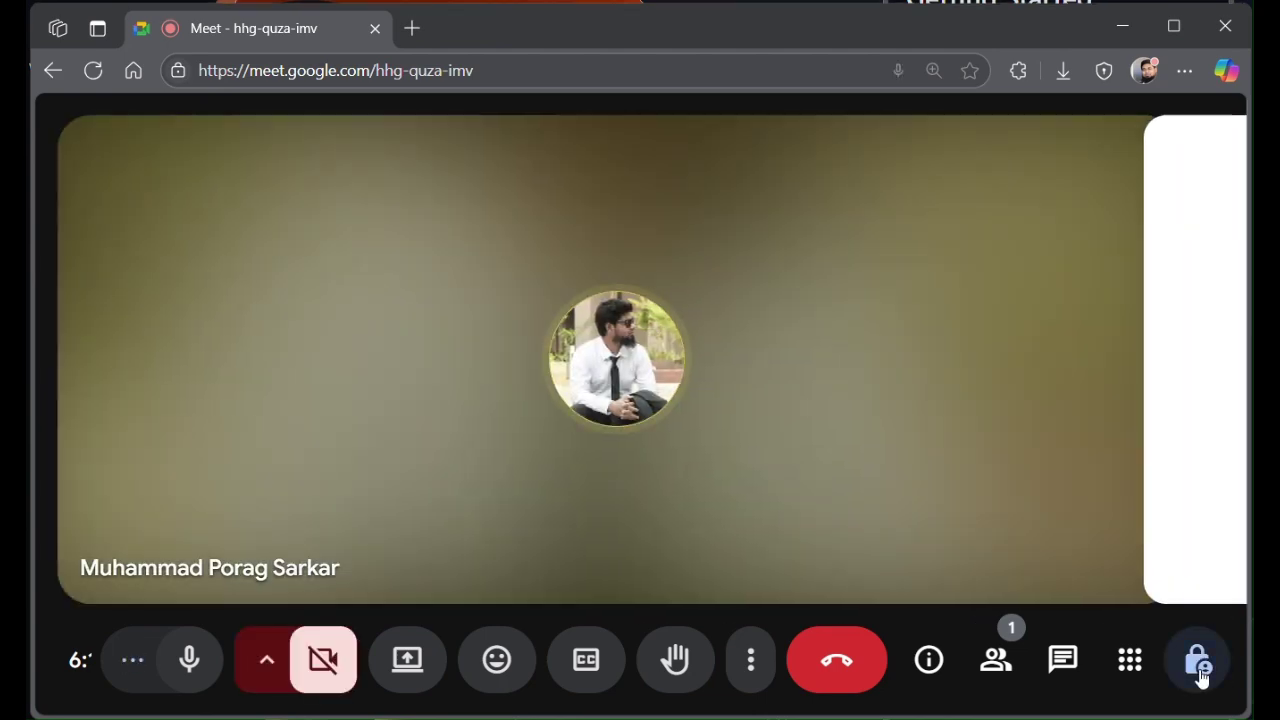
left_click(1196, 660)
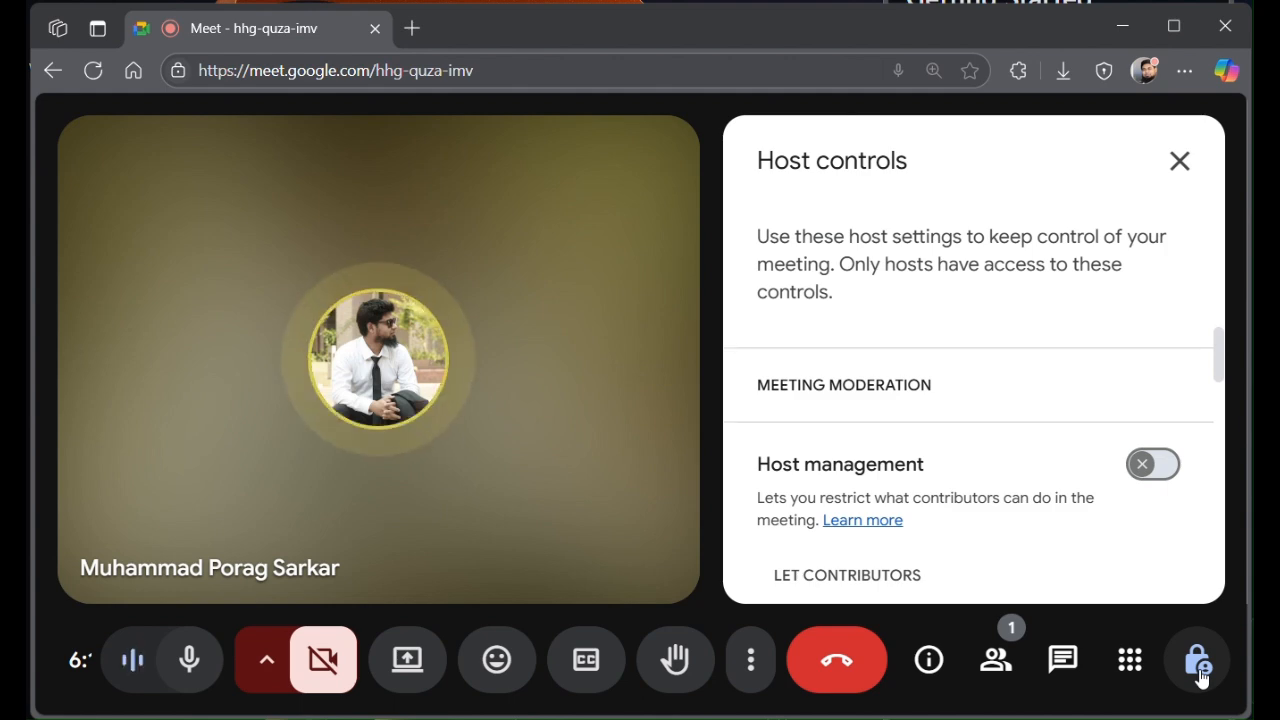
Set the instant meeting's access to Open so link holders no longer ask to join, then close Host controls.
scroll("down", 3)
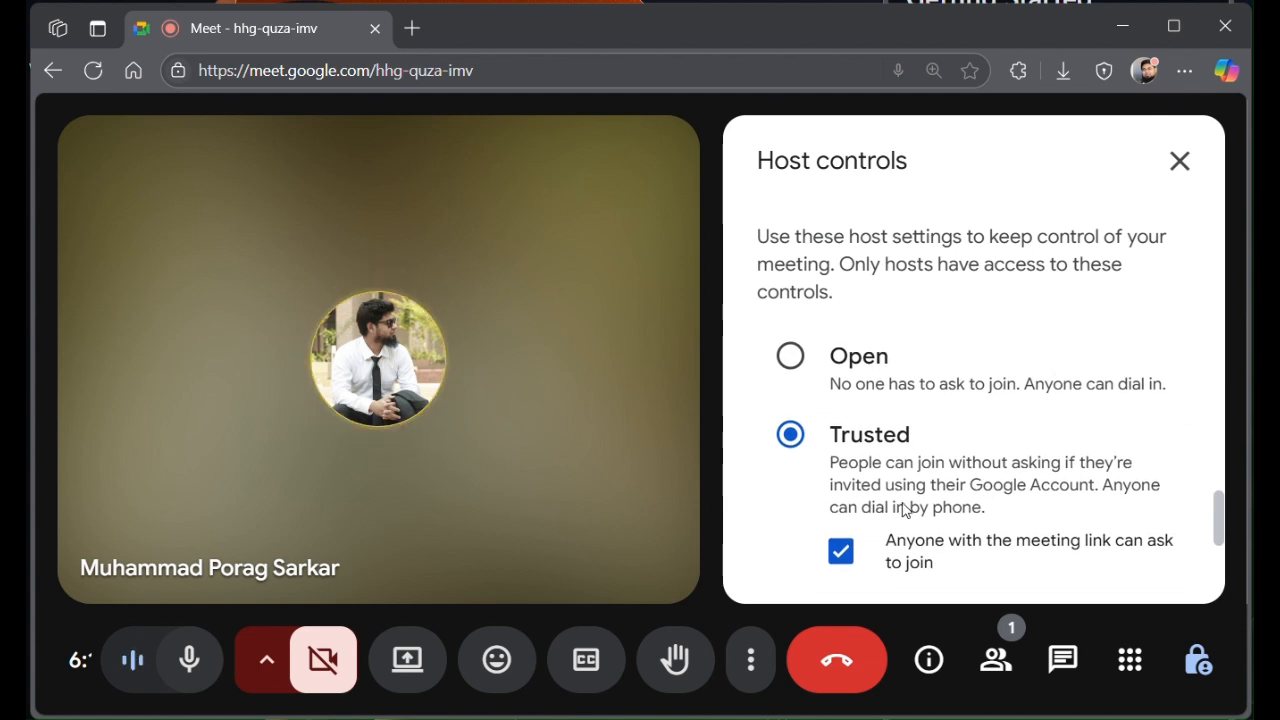
left_click(840, 552)
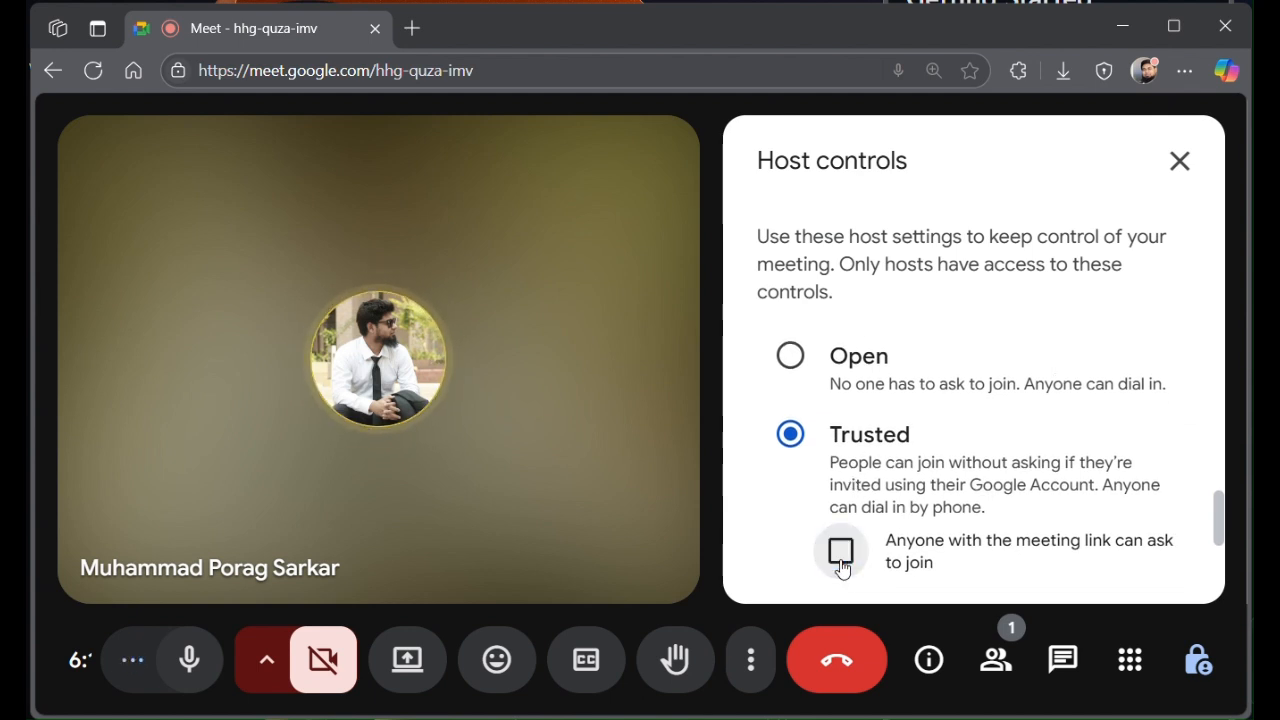
scroll("down", 3)
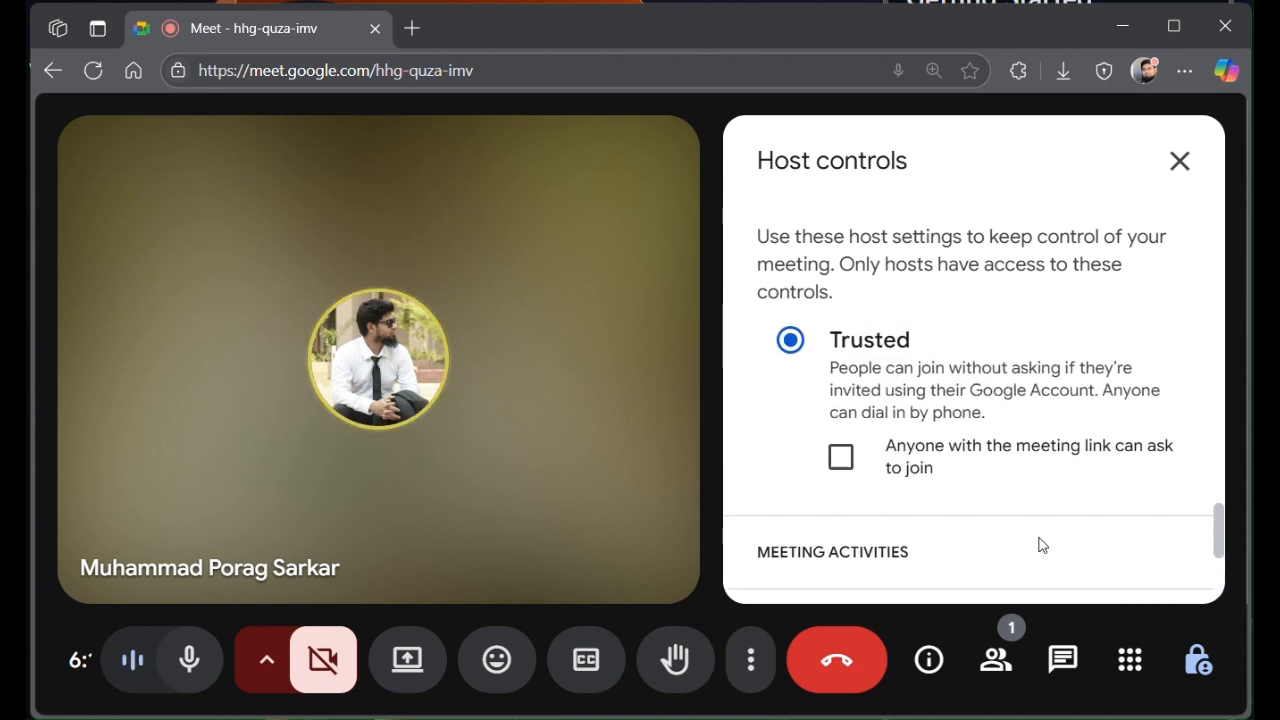
scroll("up", 3)
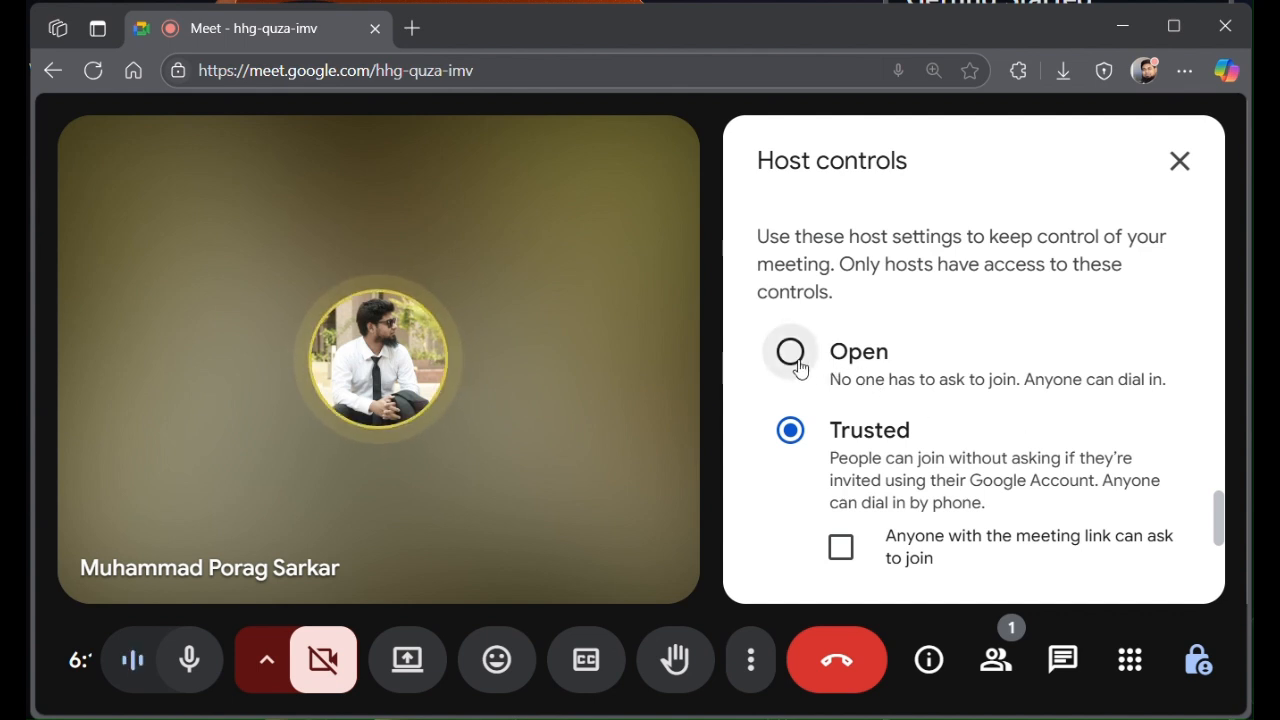
left_click(790, 352)
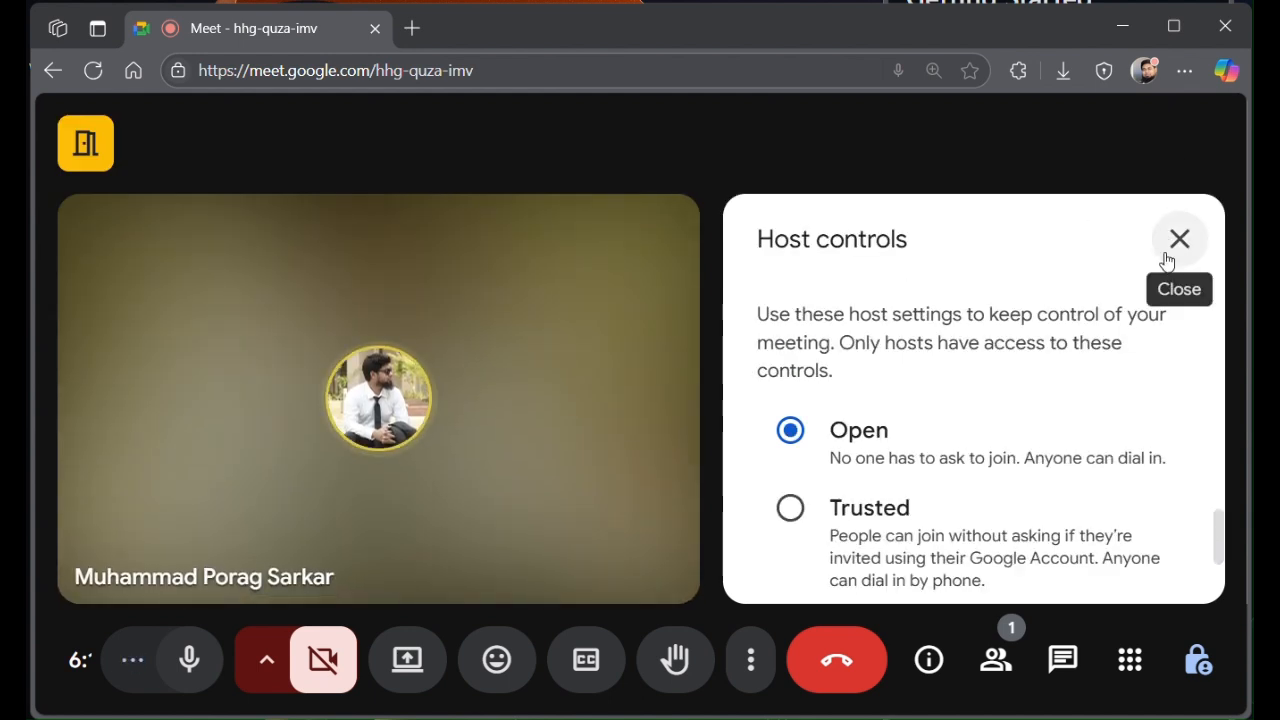
left_click(1178, 238)
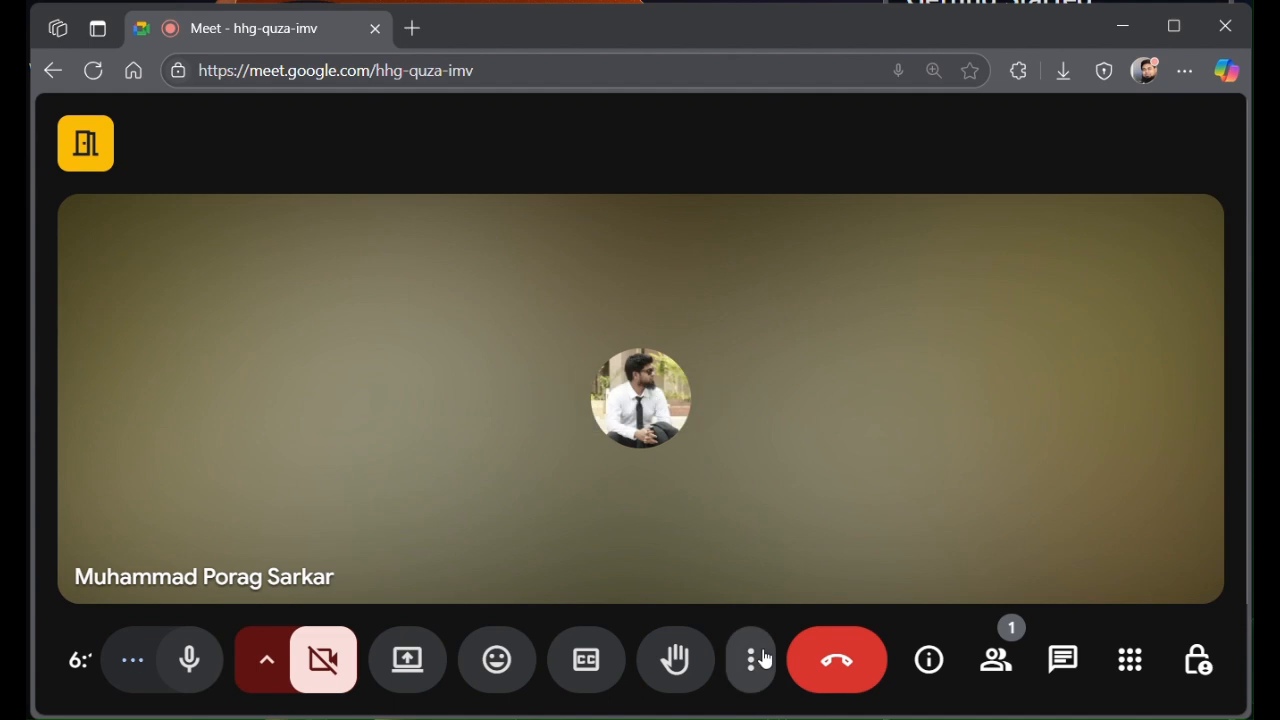
mouse_move(188, 660)
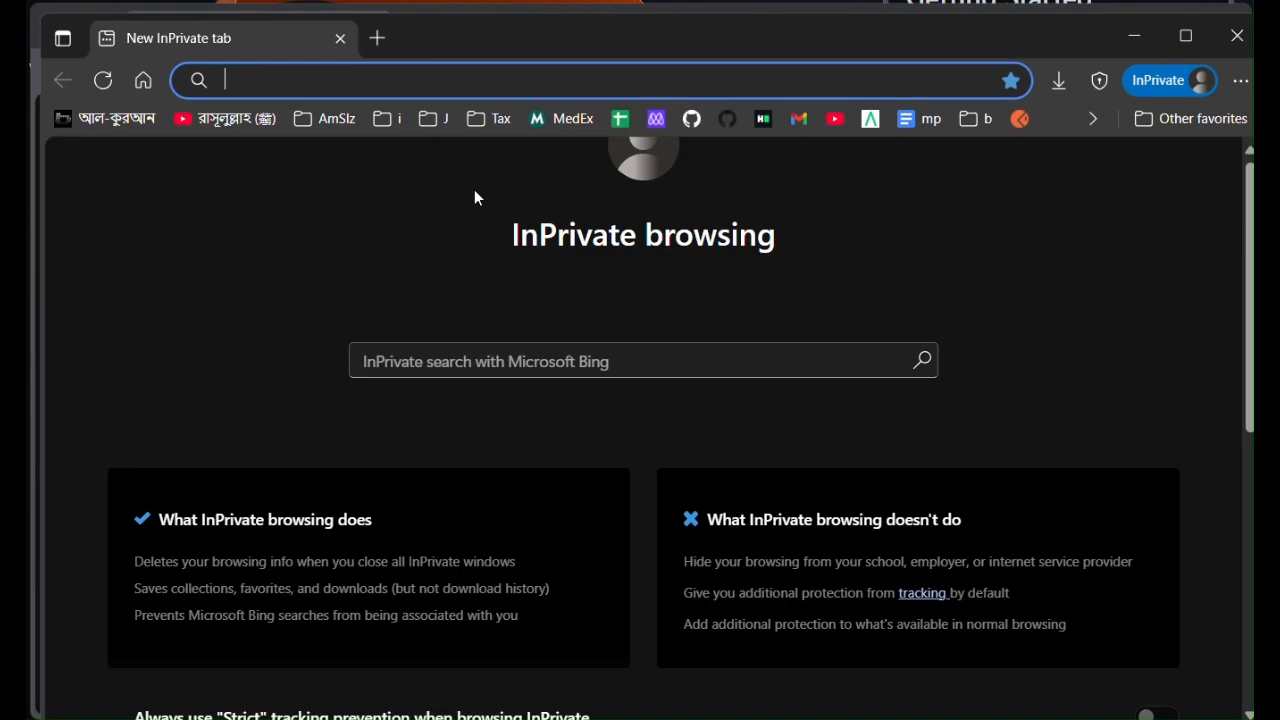
Join meet.google.com/hhg-quza-imv from a private window as guest 'Test user' without admission.
type("https://meet.google.com/hhg-quza-imv")
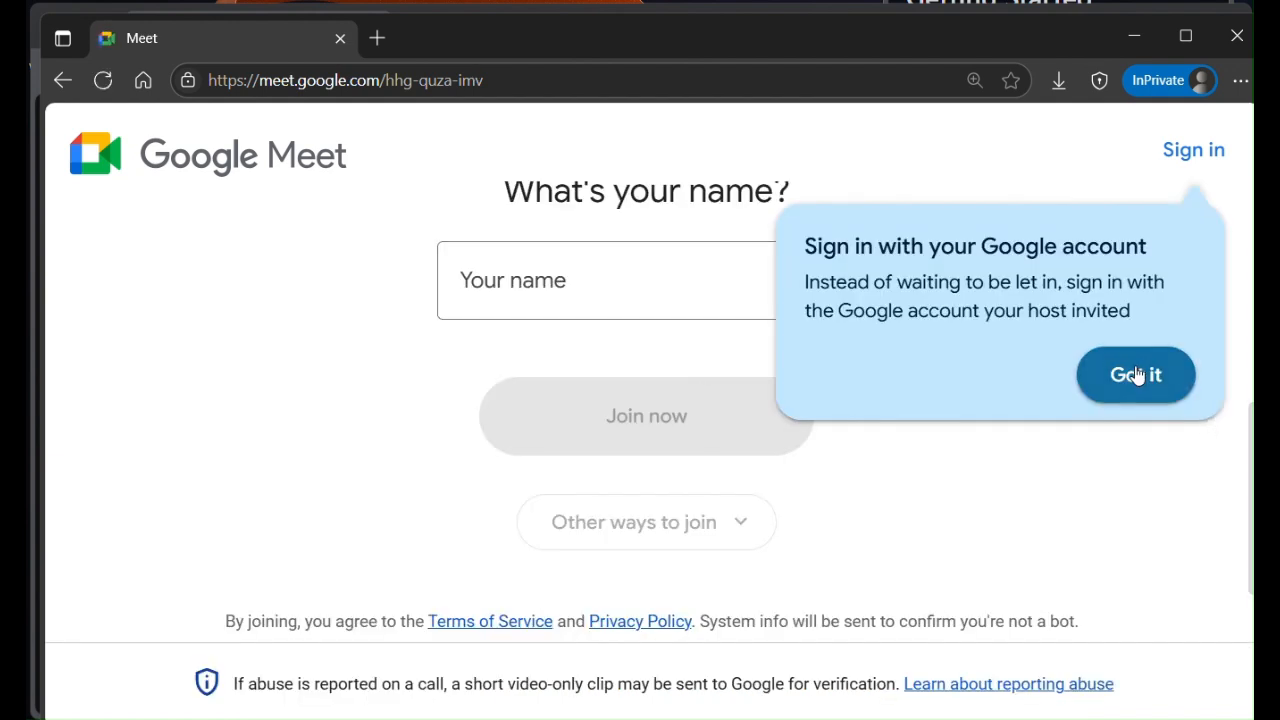
left_click(644, 280)
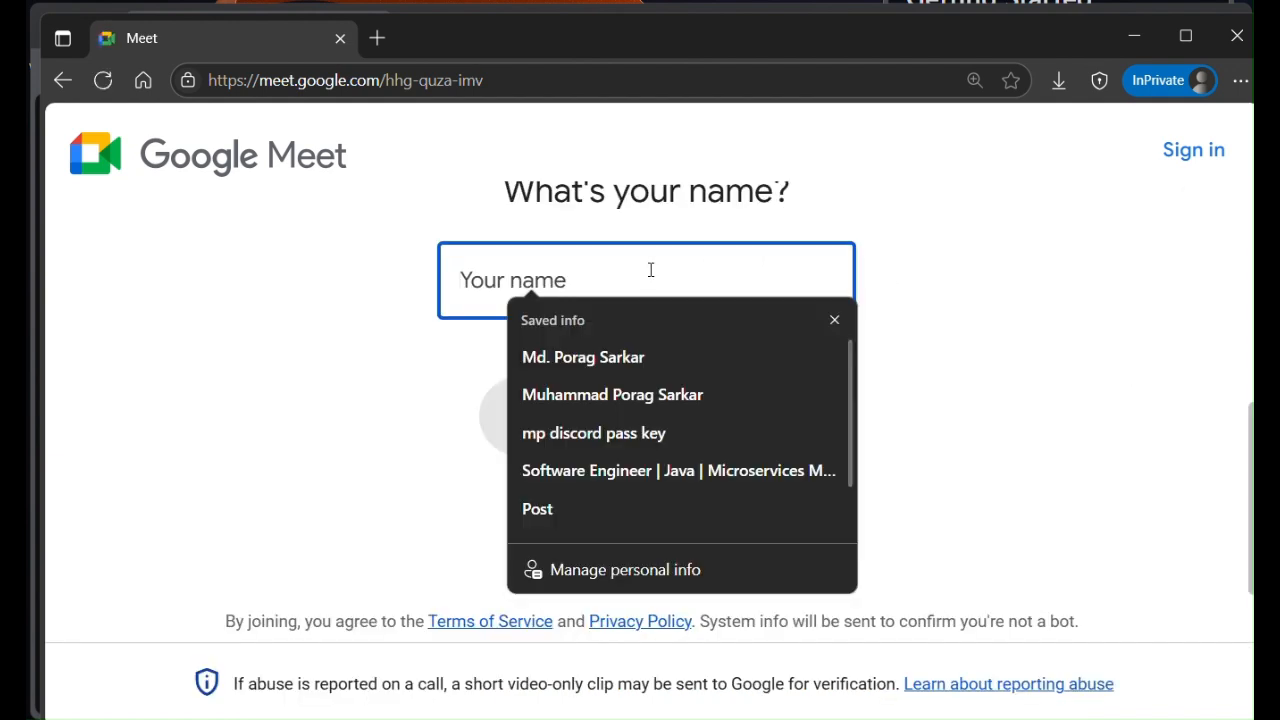
type("Test user")
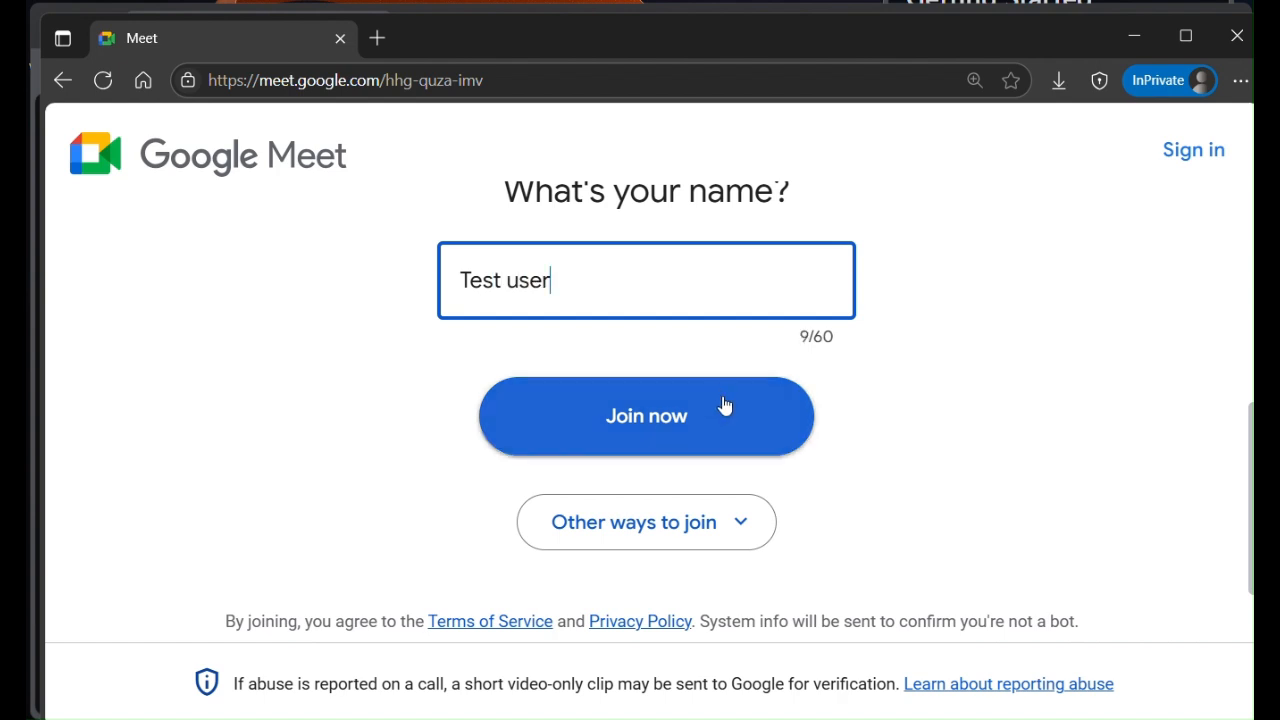
left_click(644, 416)
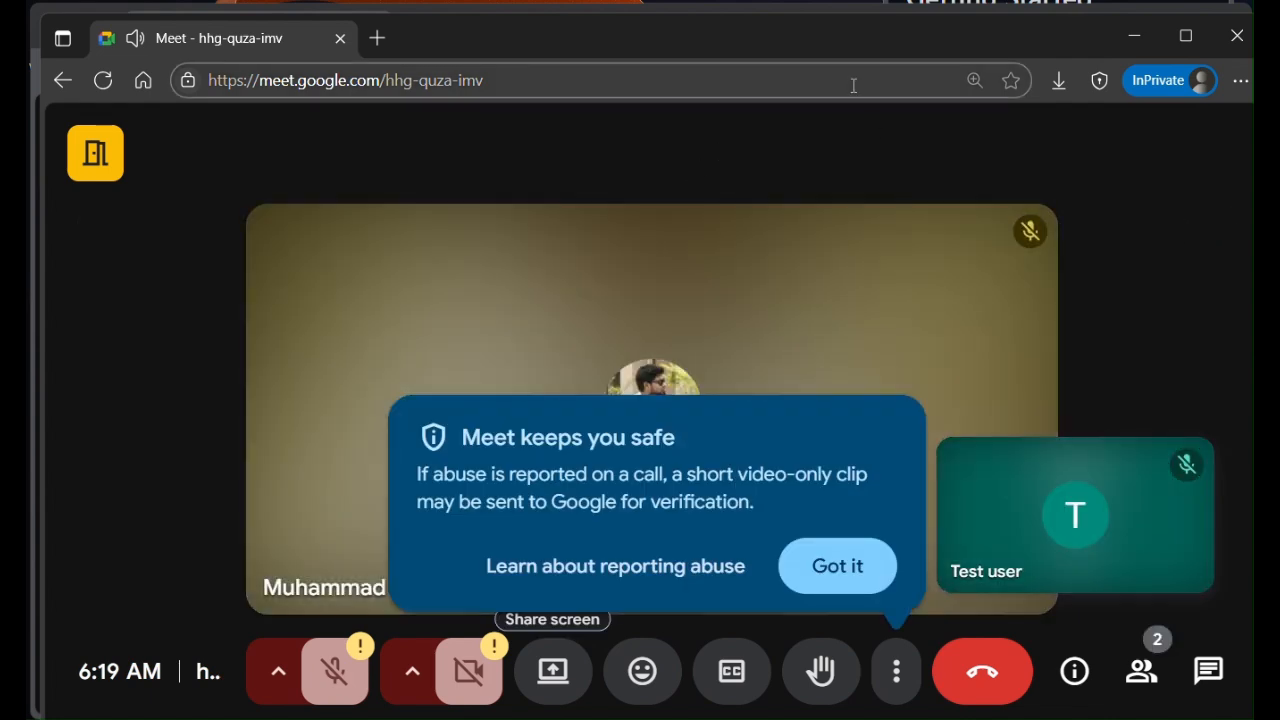
left_click(836, 566)
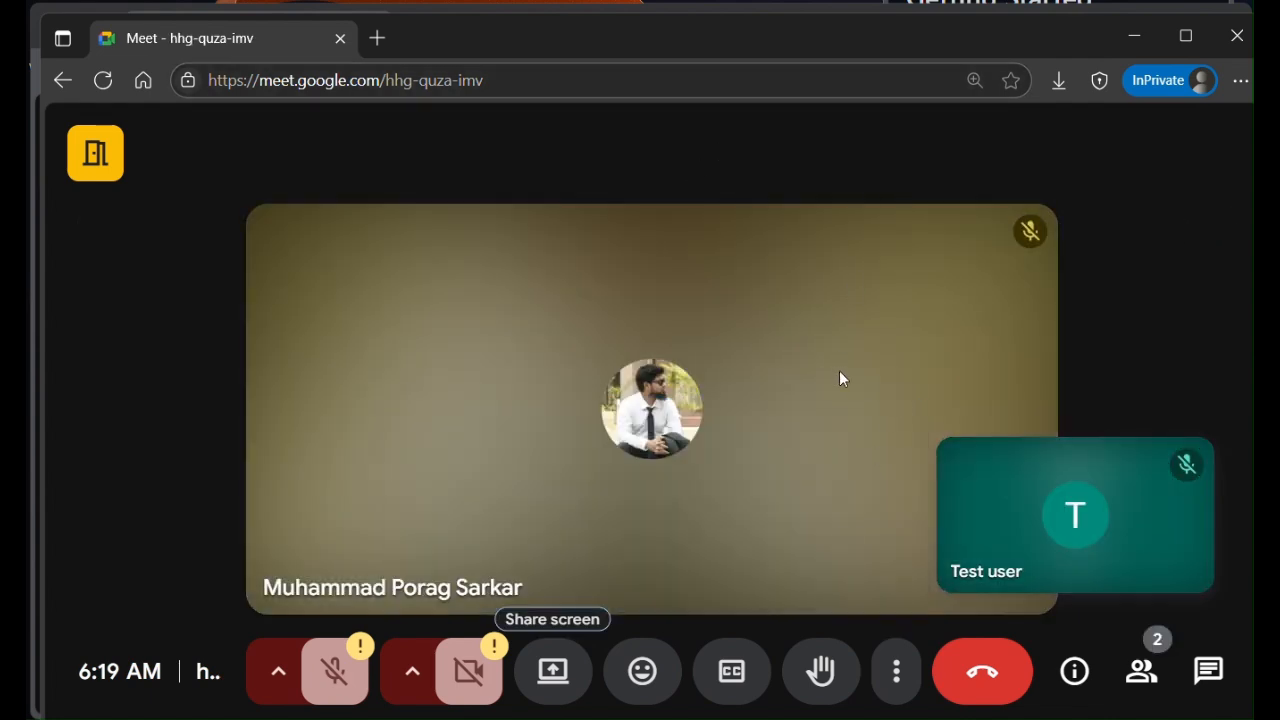
mouse_move(836, 378)
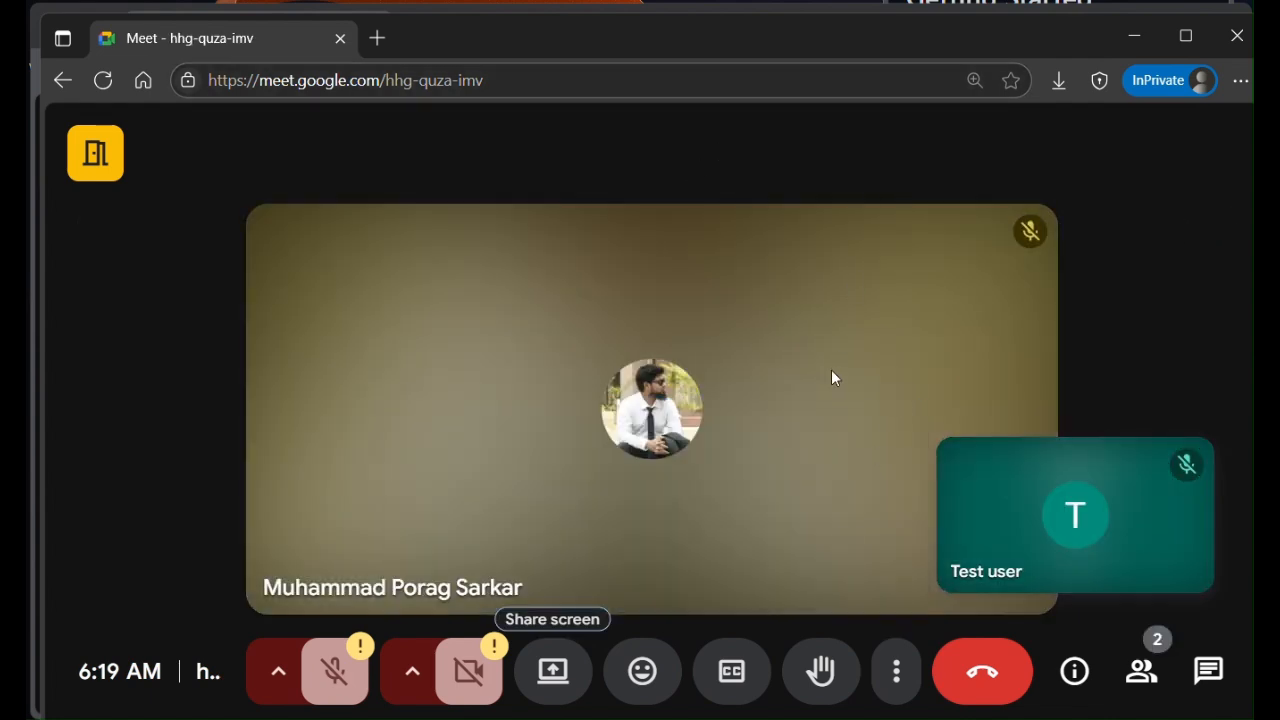